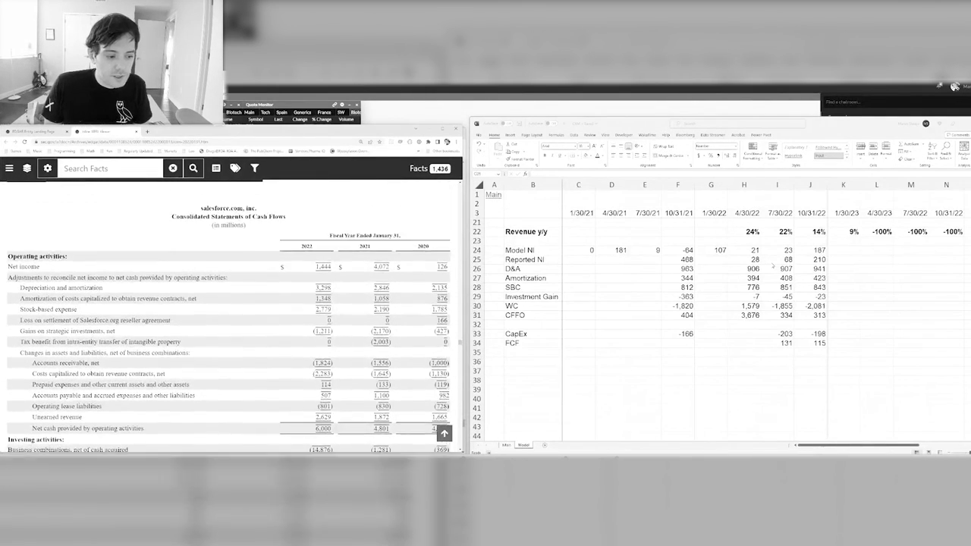
Enter the 10/31/22 quarter figures from revenue through operating income.
scroll("down", 3)
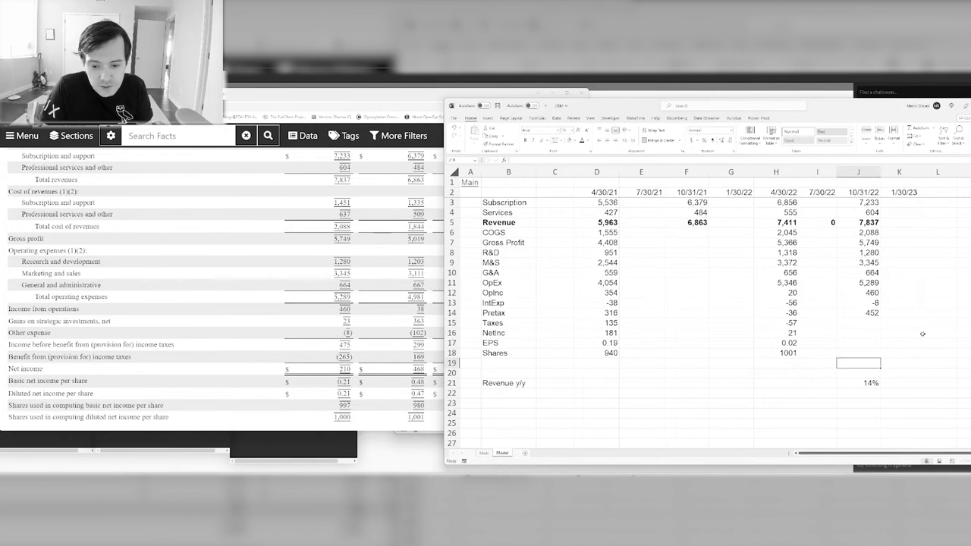
type("1000")
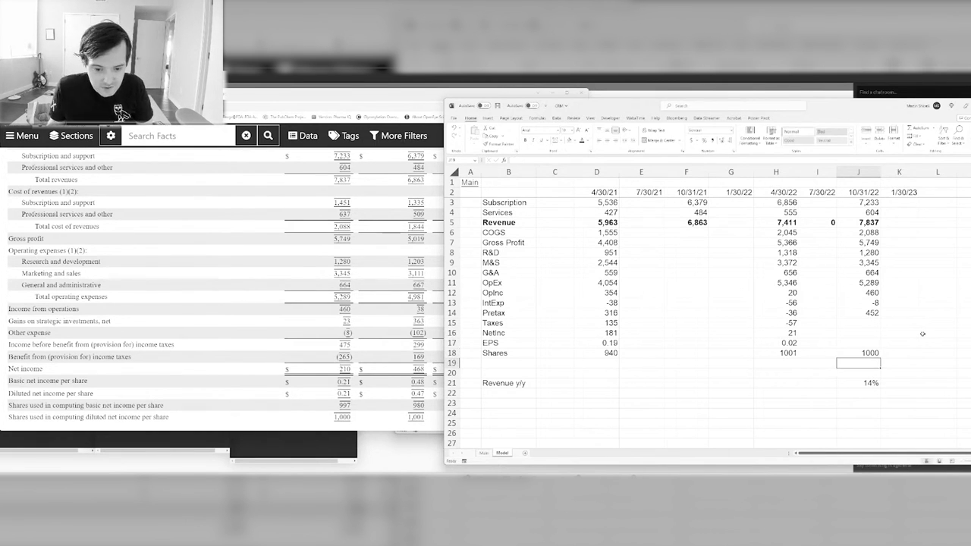
type("33")
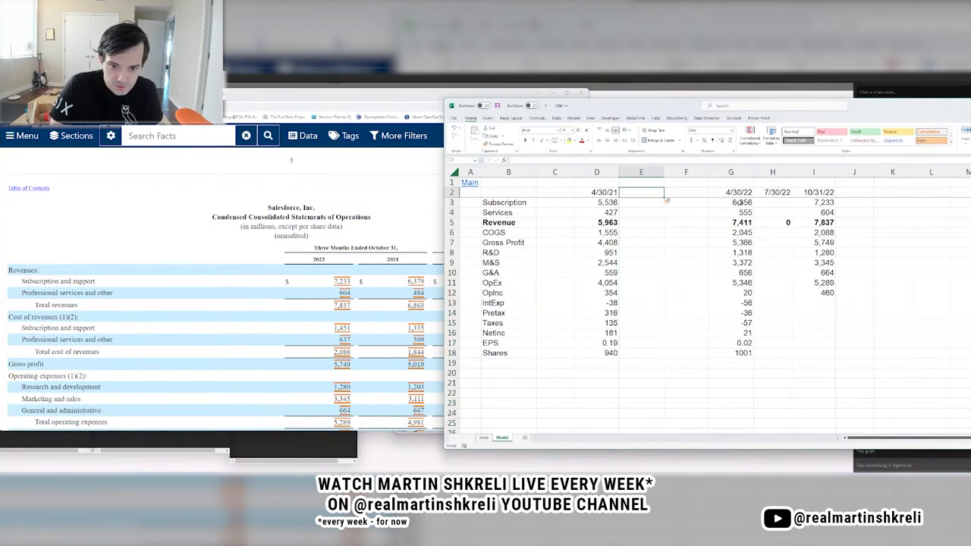
Add the 7/30/21 and 10/31/21 quarter dates and insert a 1/30/22 quarter column.
type("7/30/21")
left_click(687, 192)
type("10/31/21")
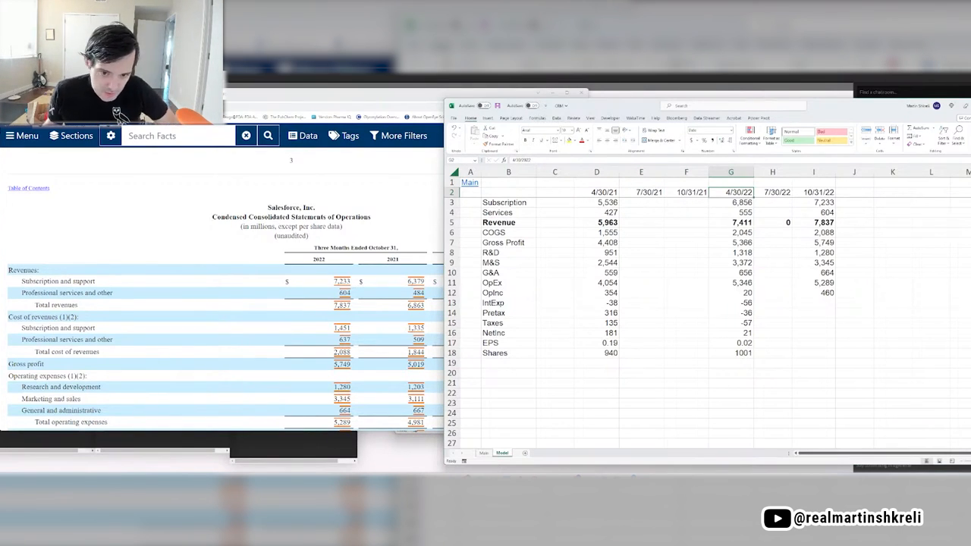
mouse_move(665, 307)
type("6,379")
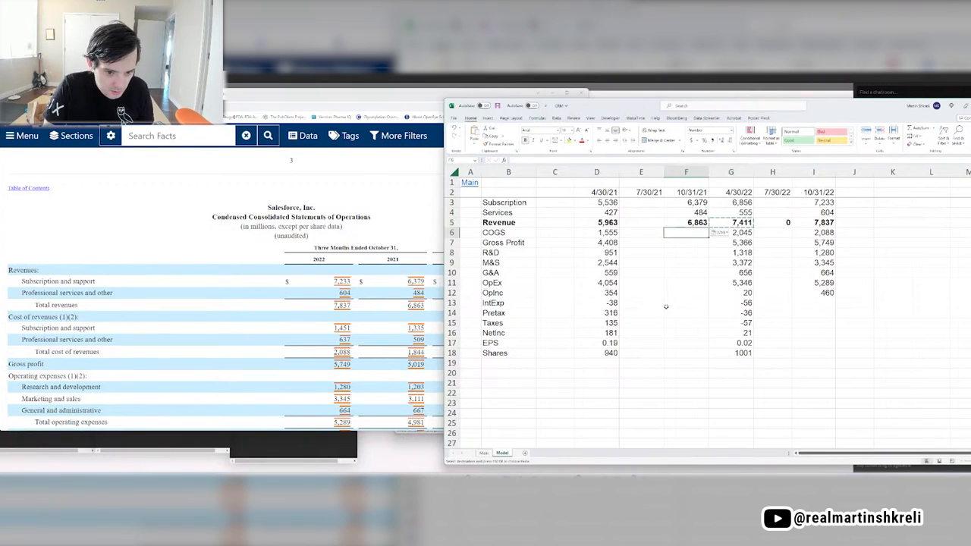
left_click(773, 403)
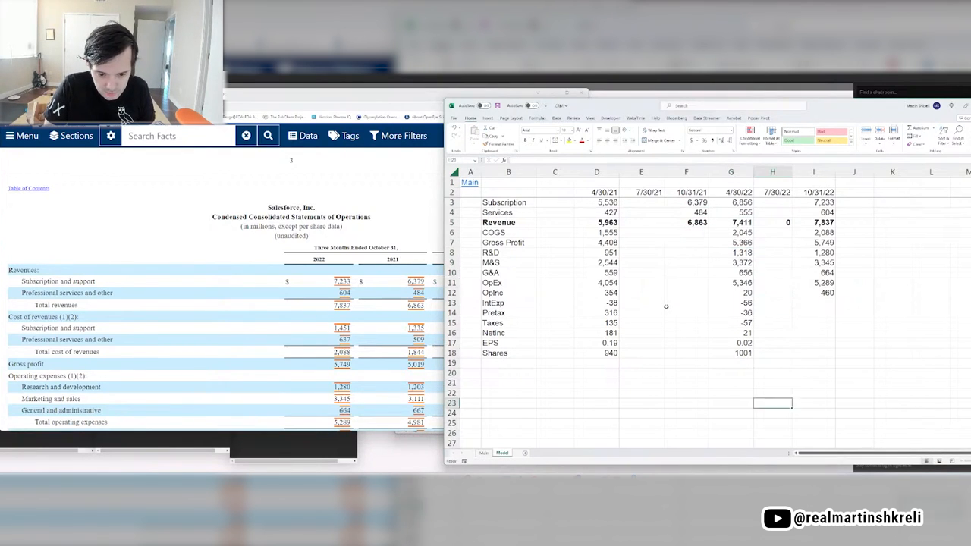
left_click(813, 252)
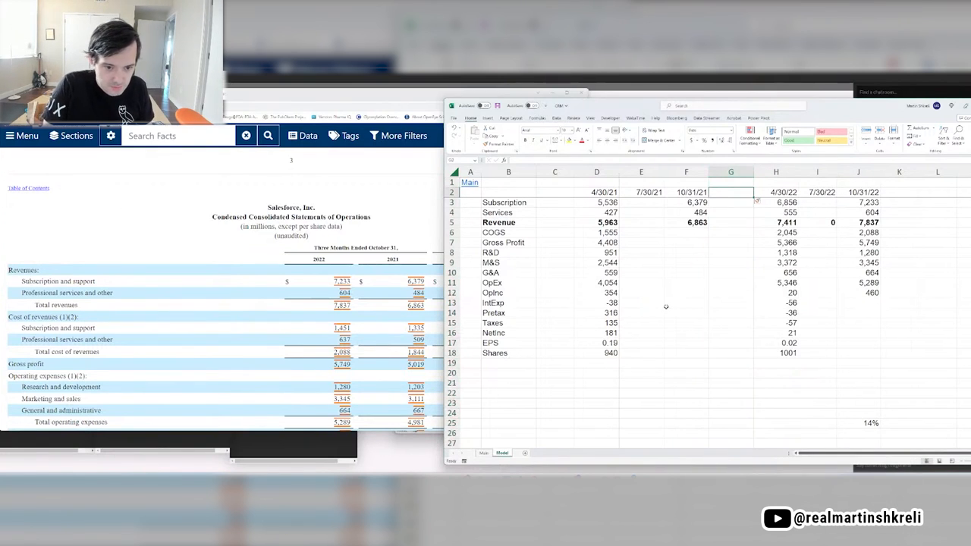
type("1/30/21")
left_click(899, 192)
type("1/30/23")
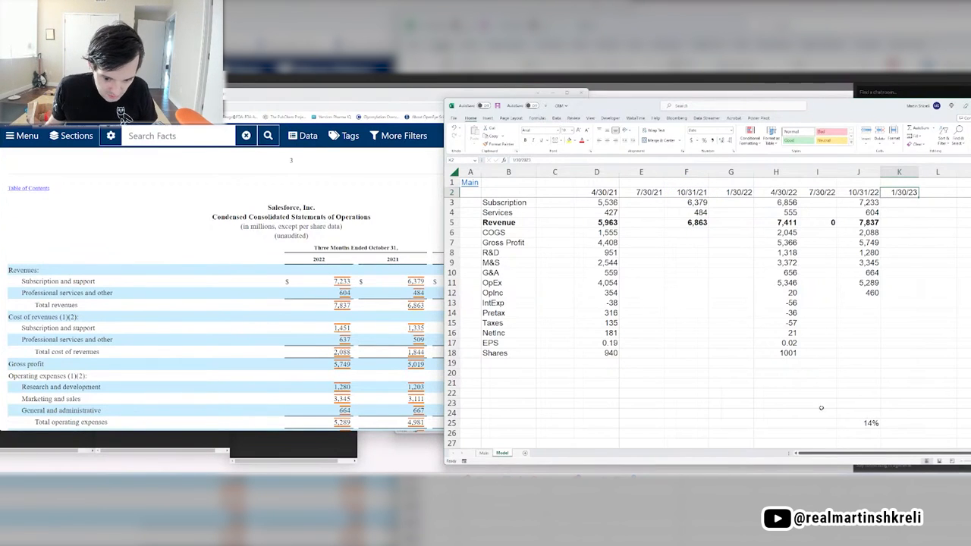
Label row 21 'Revenue y/y' and enter the 10/31/22 pretax and shares 1,000 values.
type("R")
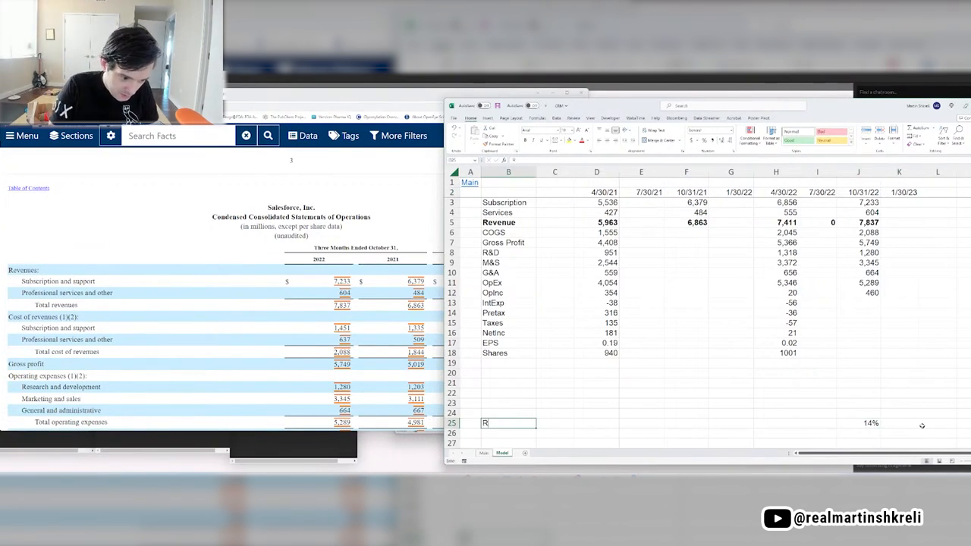
type("evenue y/y")
left_click(859, 303)
type("-8")
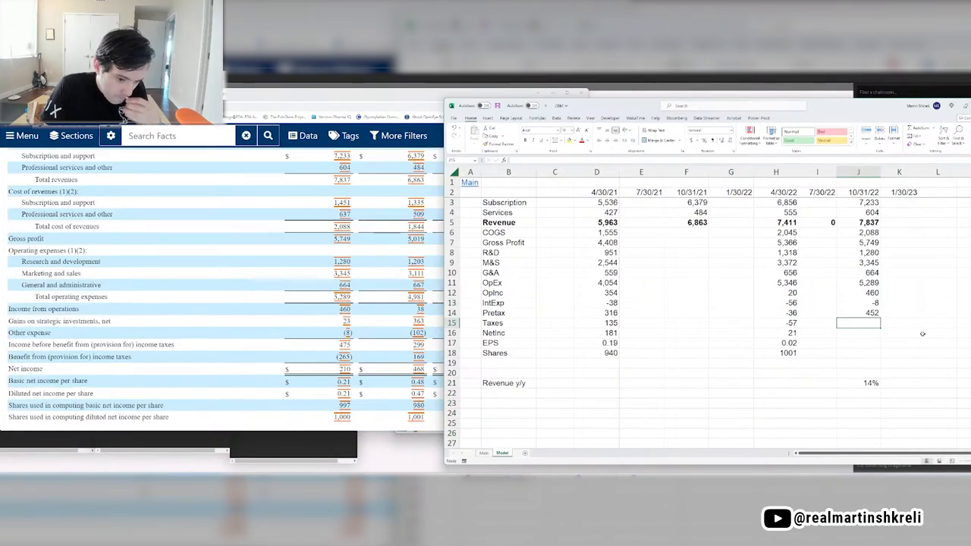
type("10")
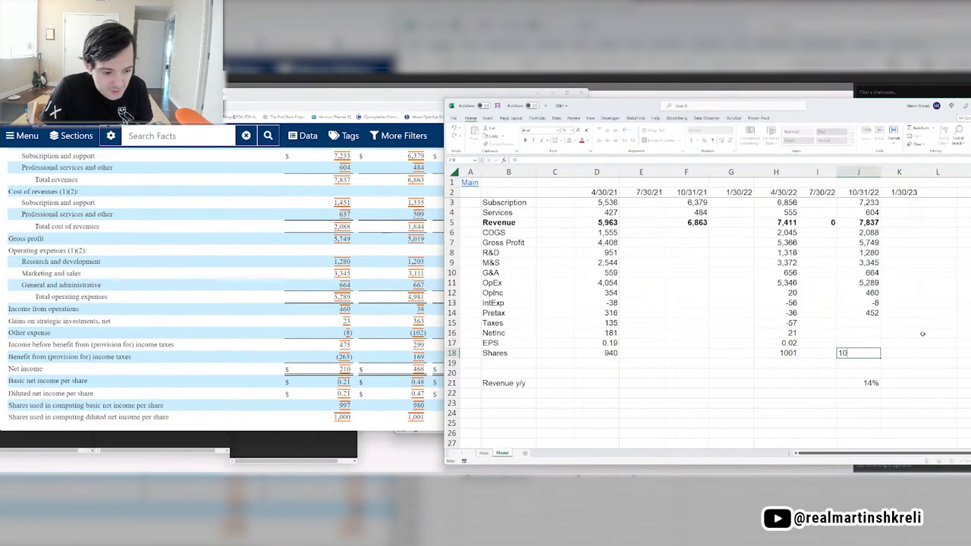
type("1000")
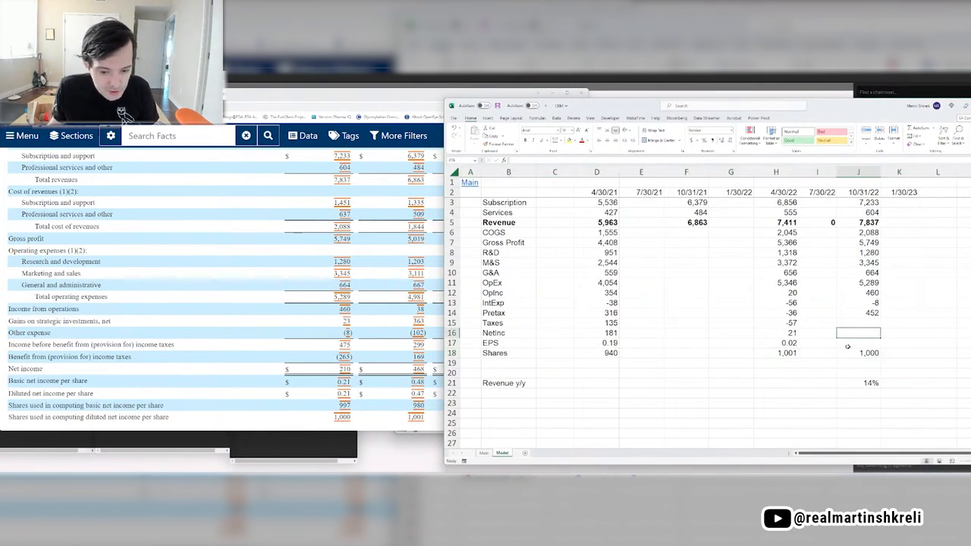
Scroll through Salesforce's October-quarter statement of operations in the Inline XBRL Viewer.
left_click(858, 343)
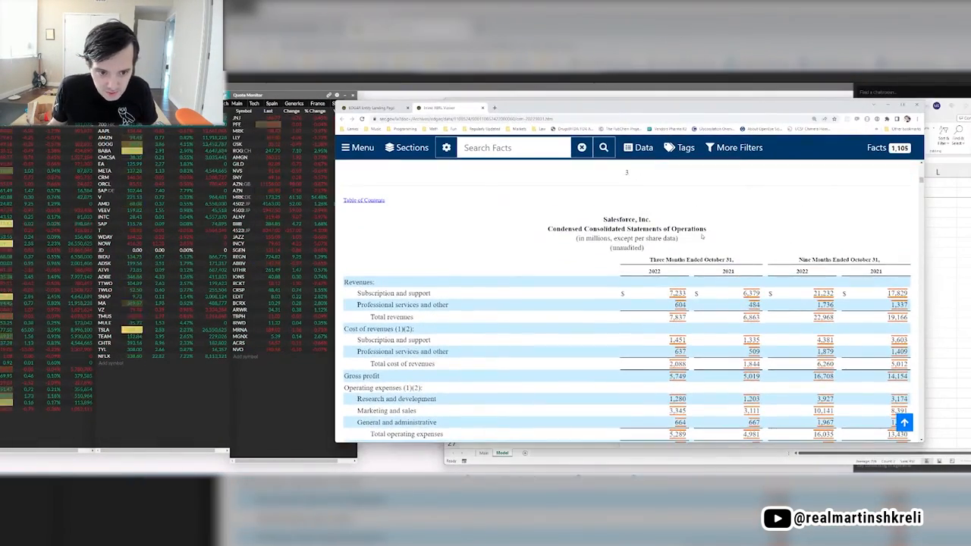
scroll("down", 3)
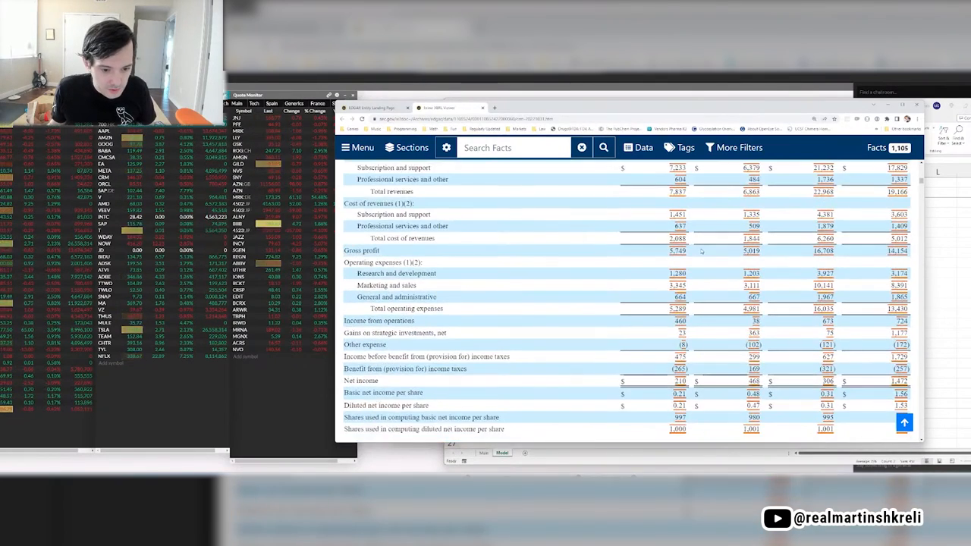
scroll("down", 3)
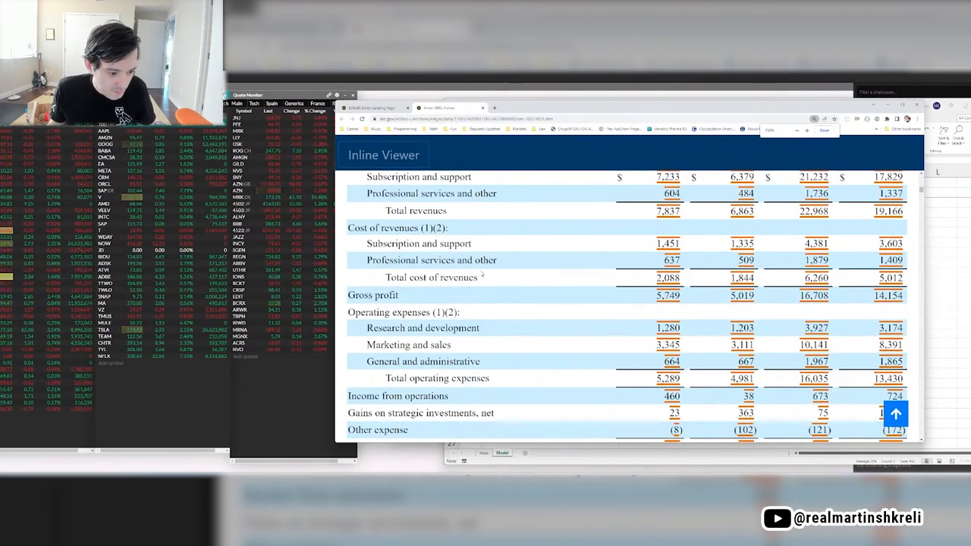
scroll("down", 3)
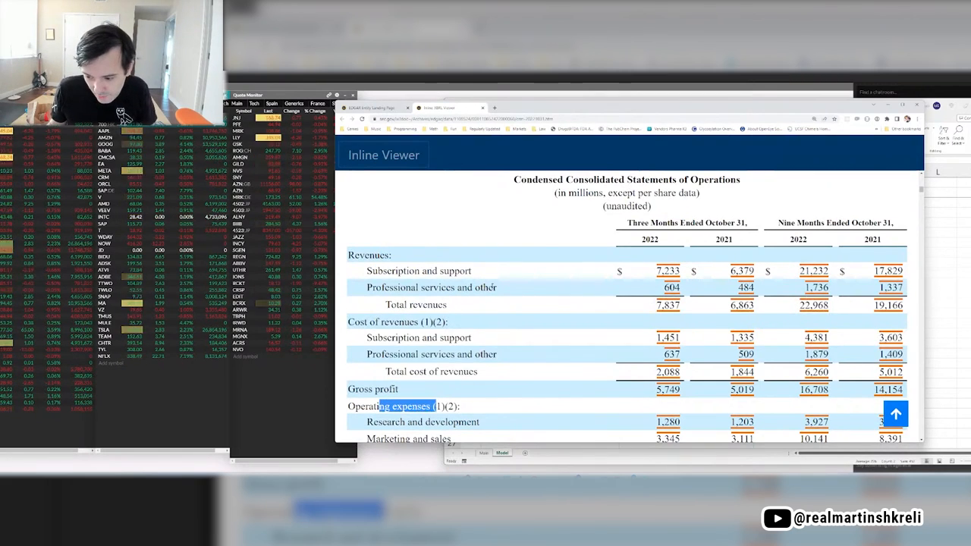
scroll("down", 3)
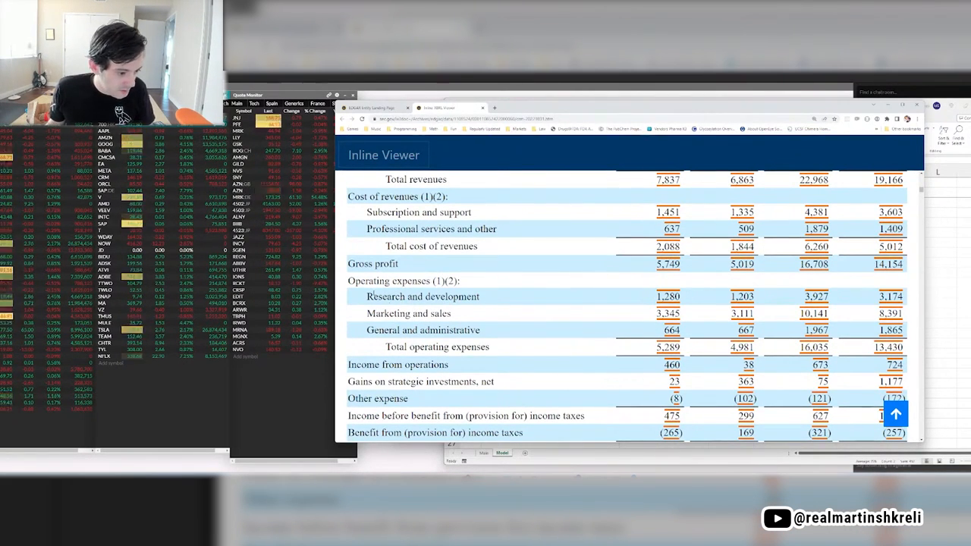
scroll("down", 3)
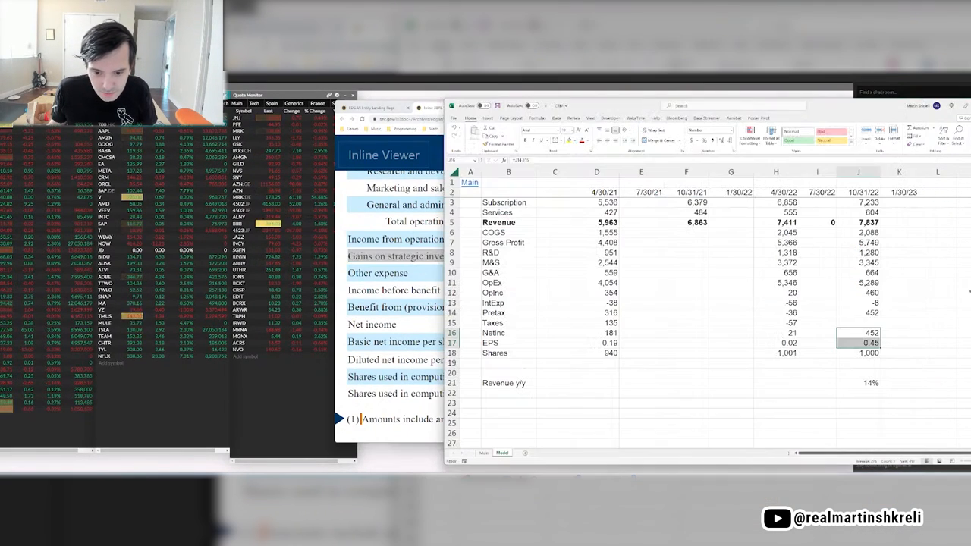
Switch back to the model and select the 10/31/21 COGS cell.
left_click(858, 282)
type("265")
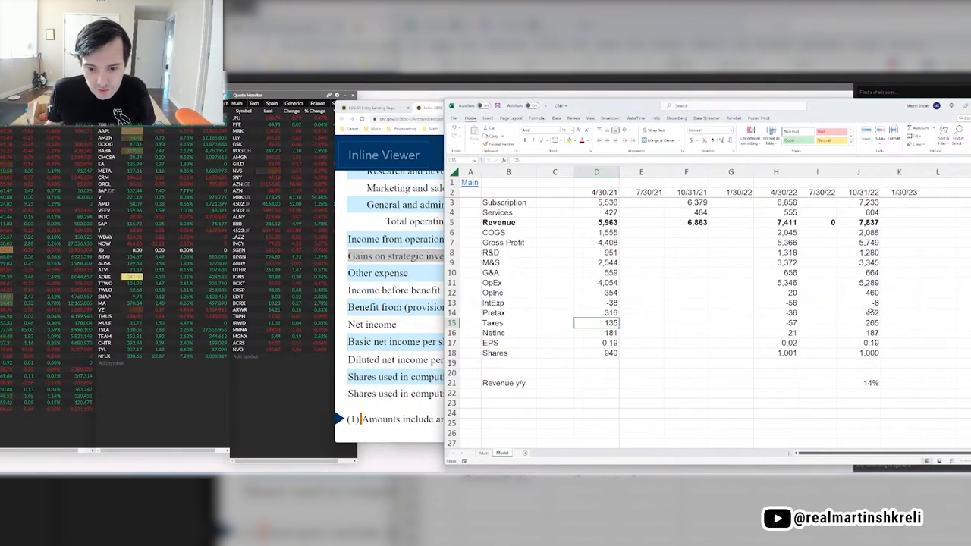
left_click(858, 383)
type("133")
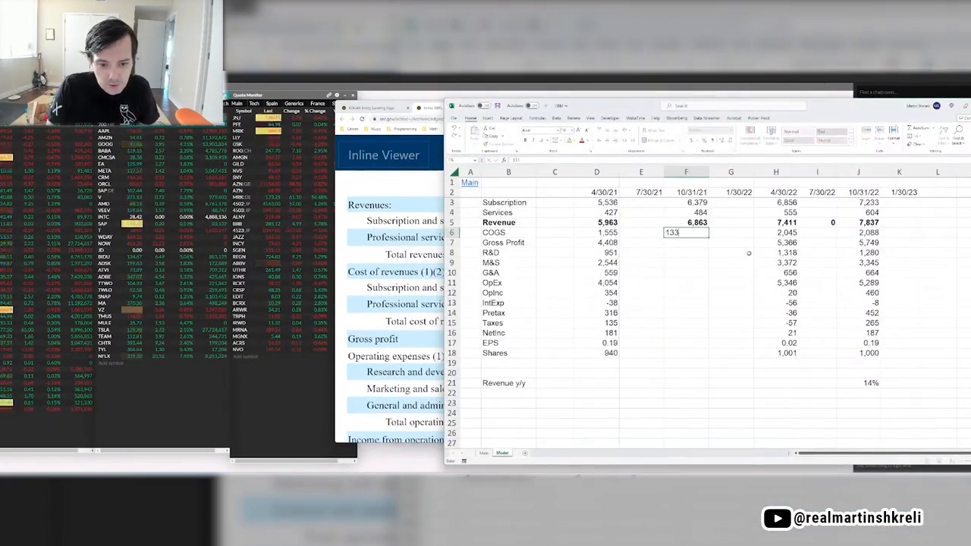
Enter 10/31/21 COGS as =1335+509 and fill the column down to interest -102.
type("+13")
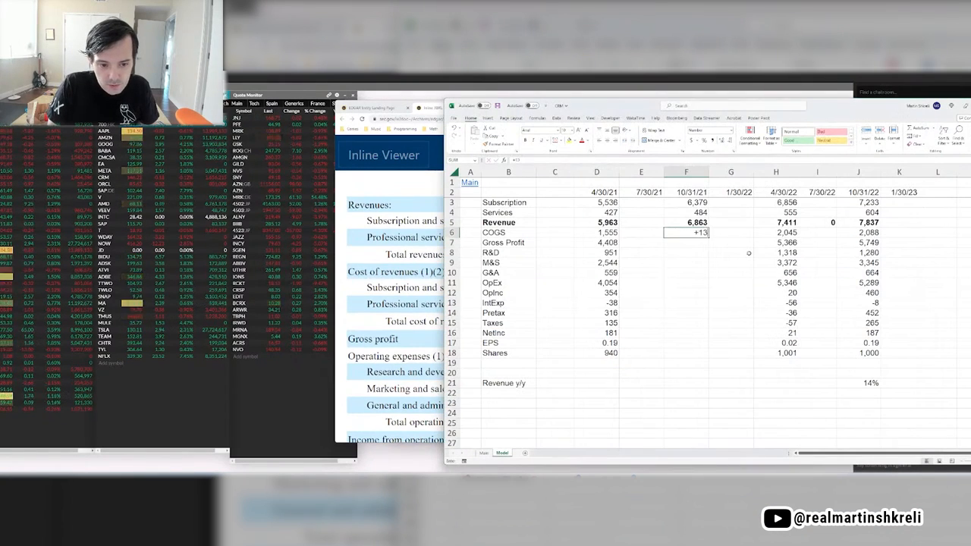
key("enter")
type("-102")
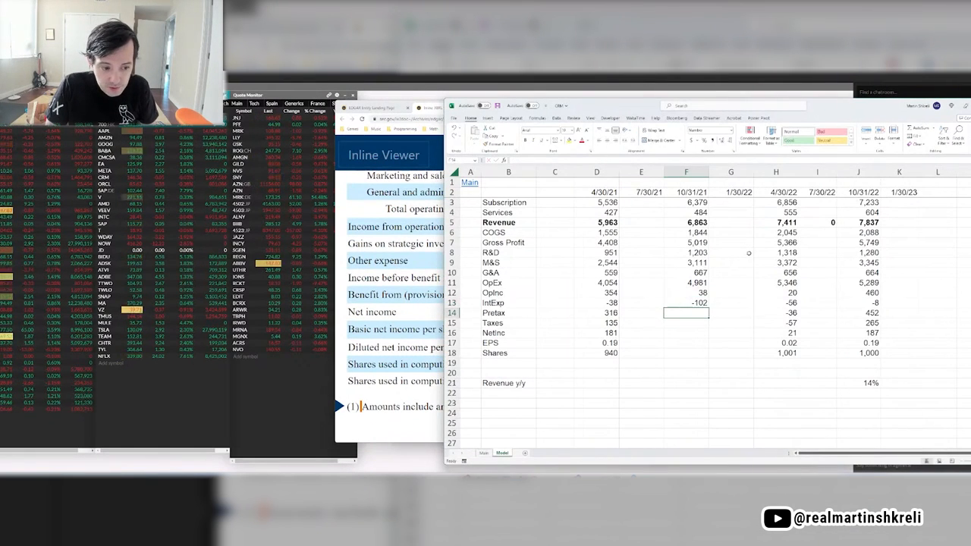
type("-64")
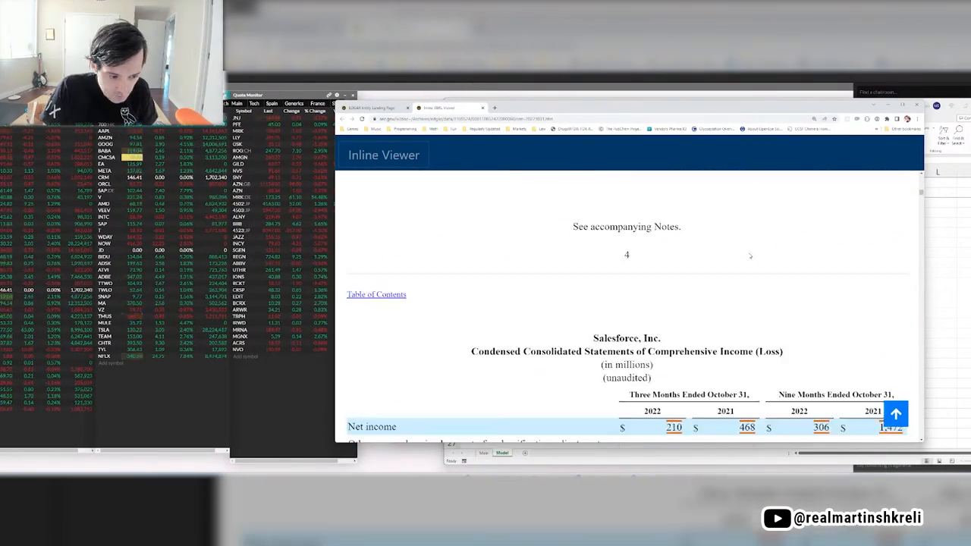
Scroll the filing past comprehensive income to the quarterly cash flow statement.
scroll("down", 3)
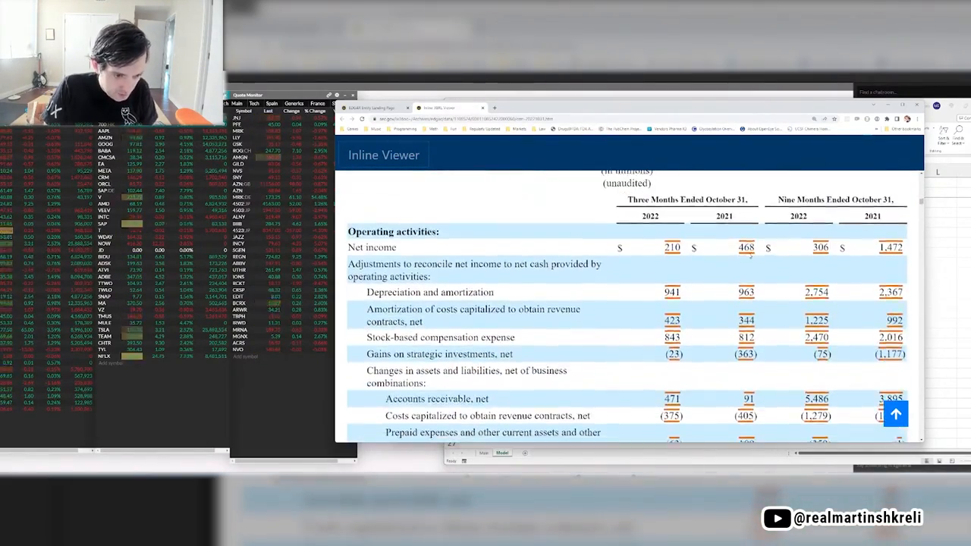
scroll("down", 3)
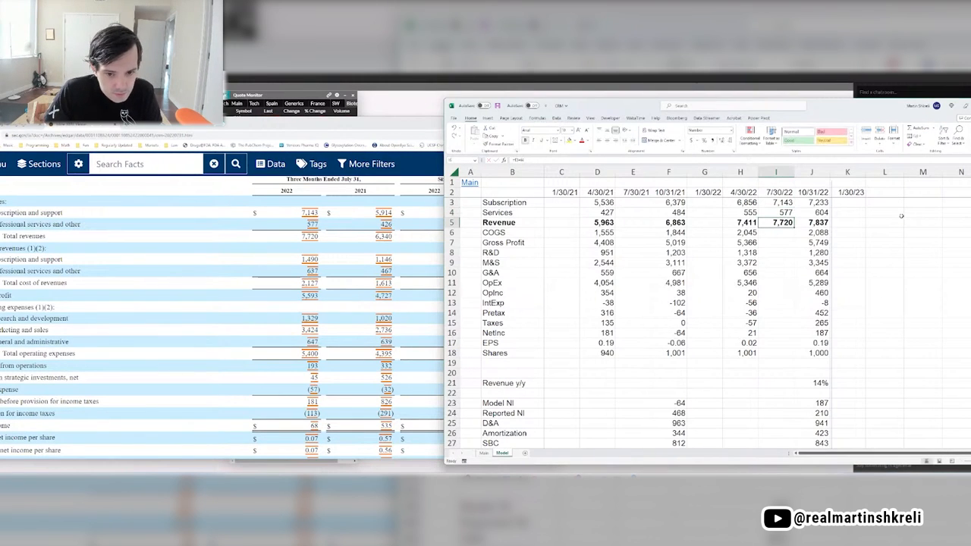
Enter 7/30/22 income-statement values and begin its revenue growth formula.
type("59")
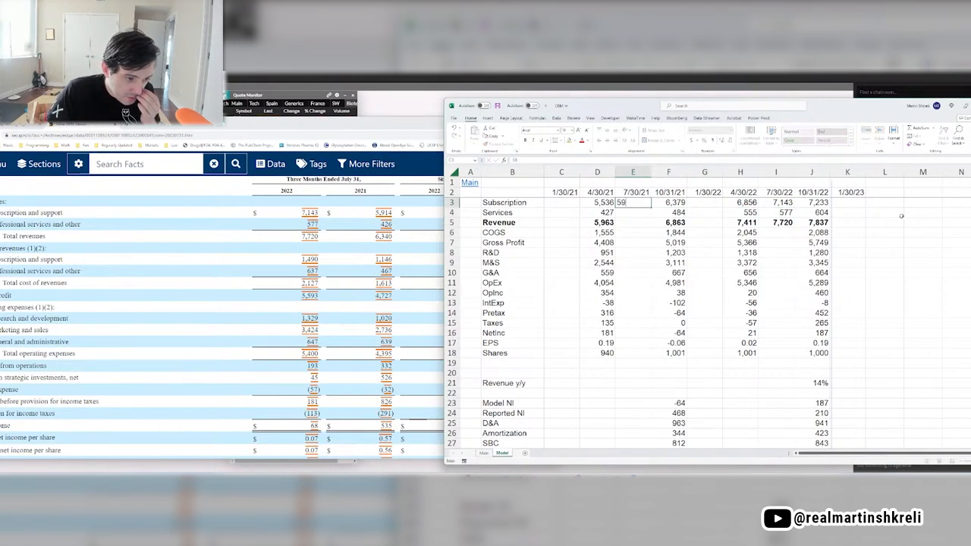
type("5914")
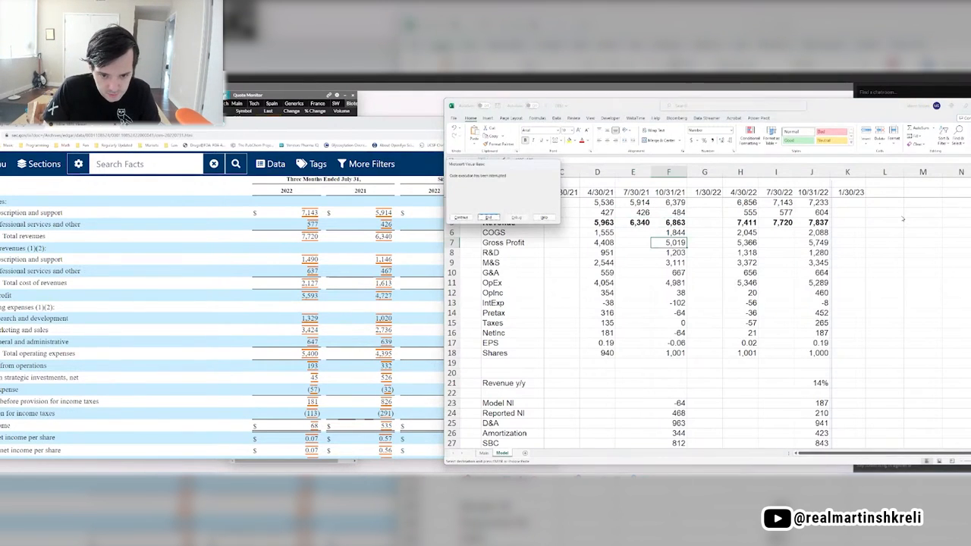
left_click(543, 218)
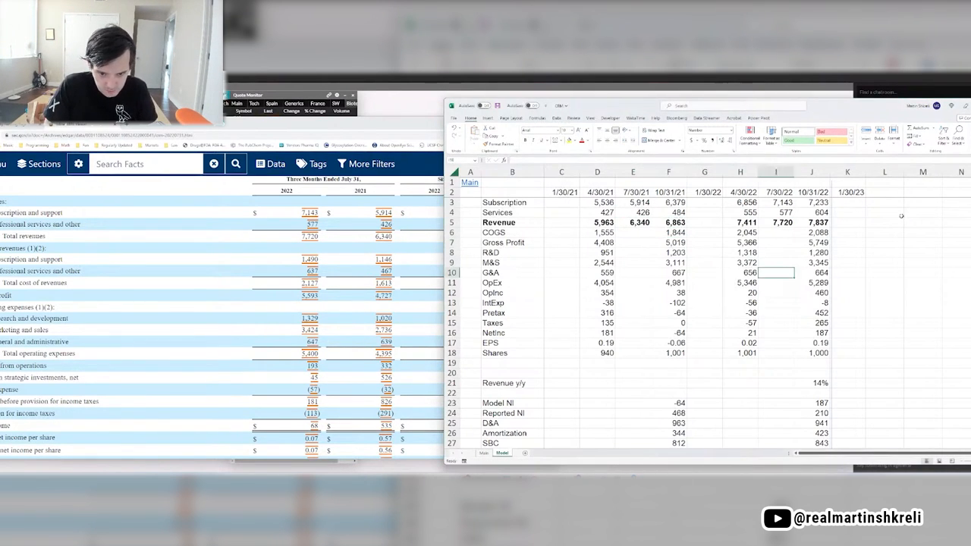
left_click(775, 383)
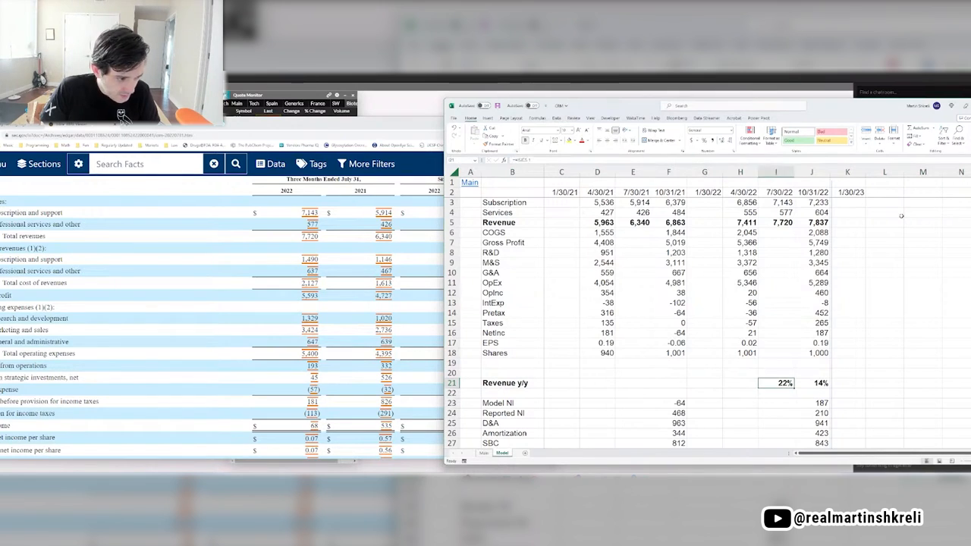
type("+14")
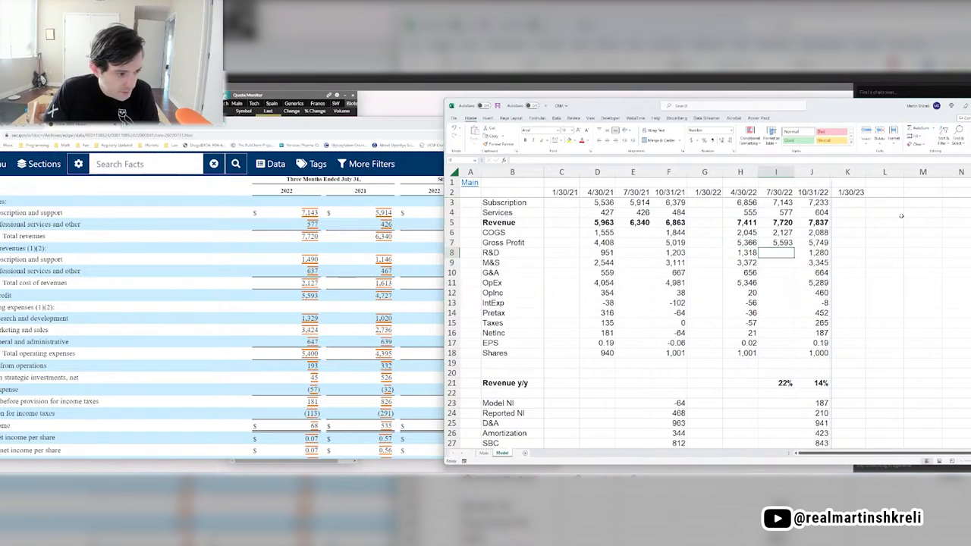
Fill the 7/30/21 column from COGS 1,613 to shares 950 and add 4/30/22 revenue growth (24%).
scroll("down", 3)
type("1,329")
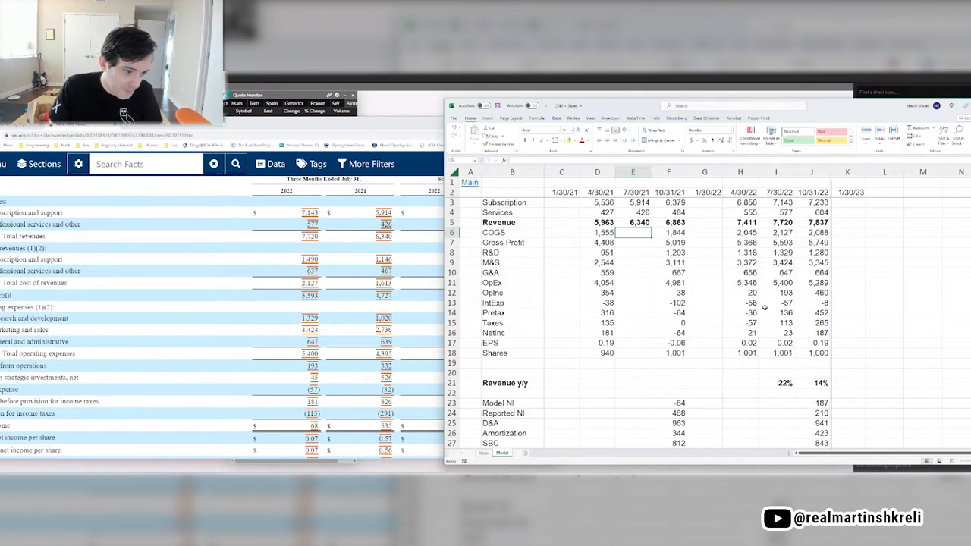
left_click(633, 242)
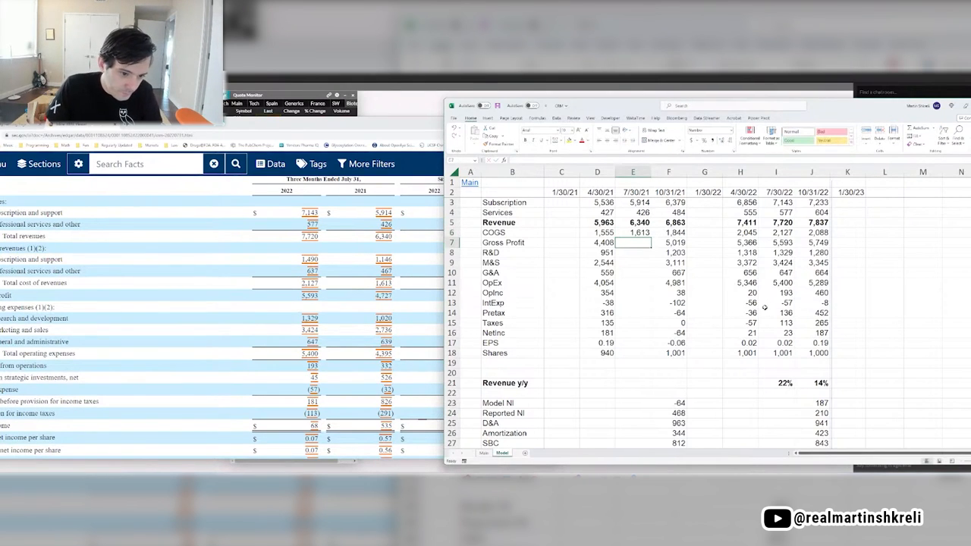
left_click(634, 252)
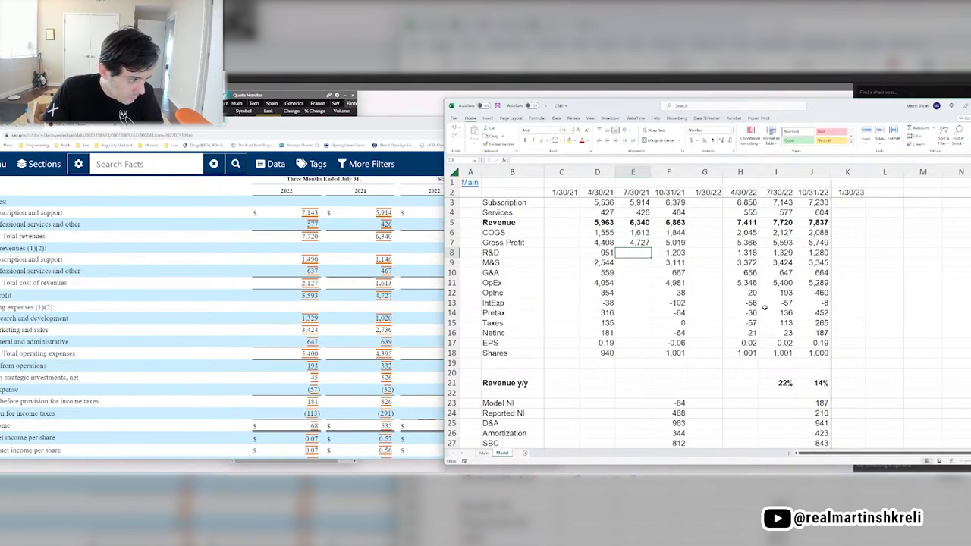
type("2736")
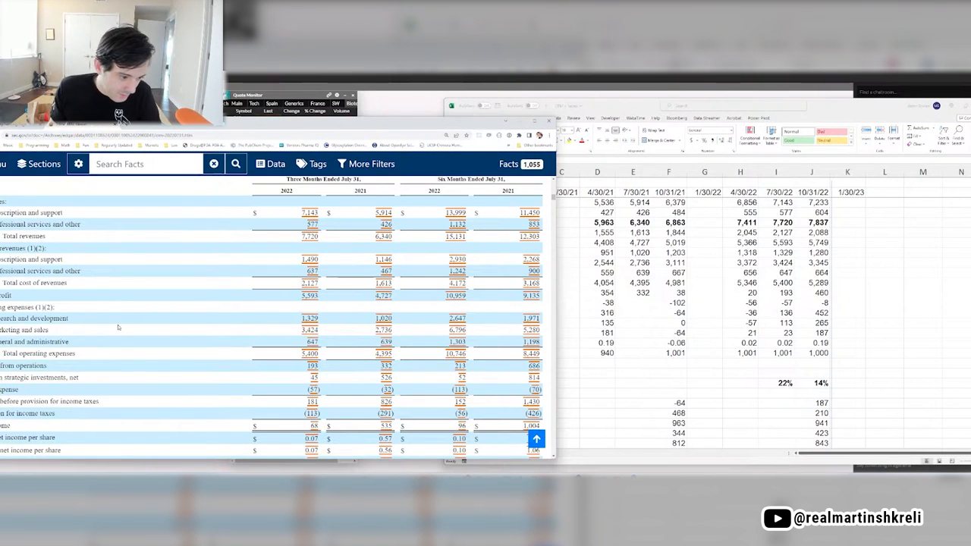
scroll("down", 3)
type("950")
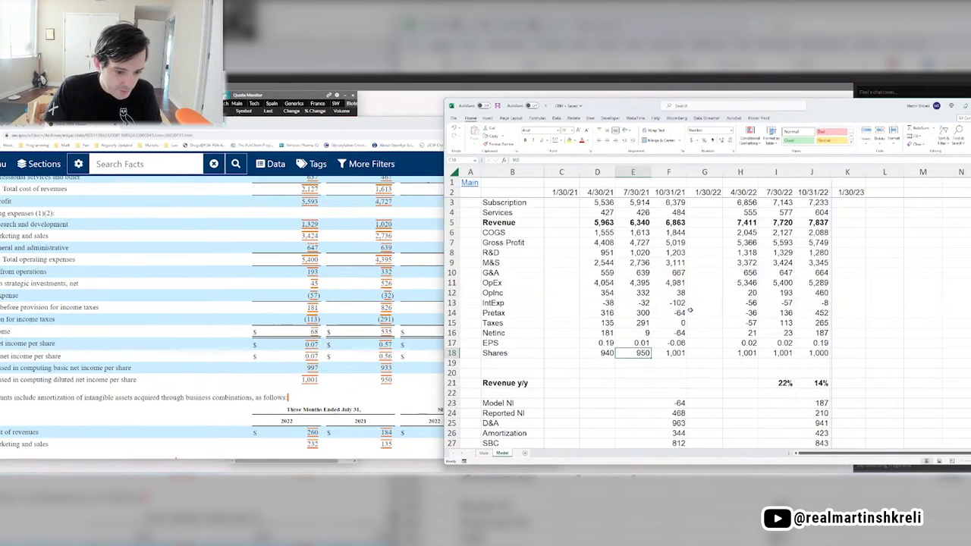
left_click(775, 403)
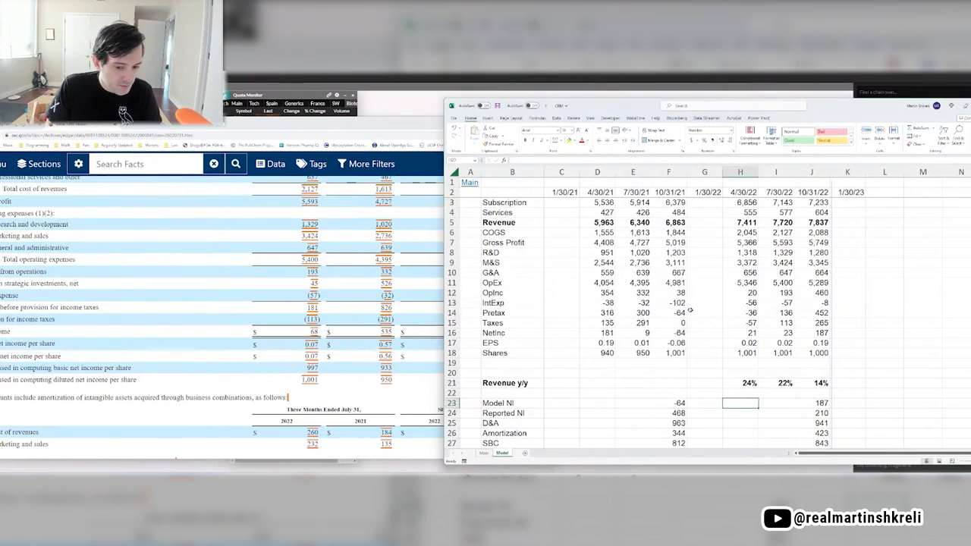
scroll("down", 3)
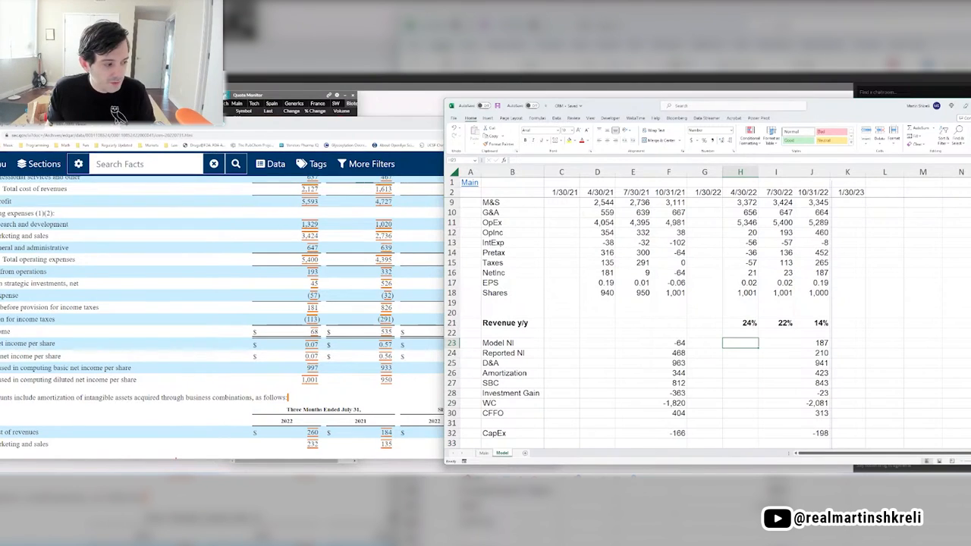
scroll("down", 3)
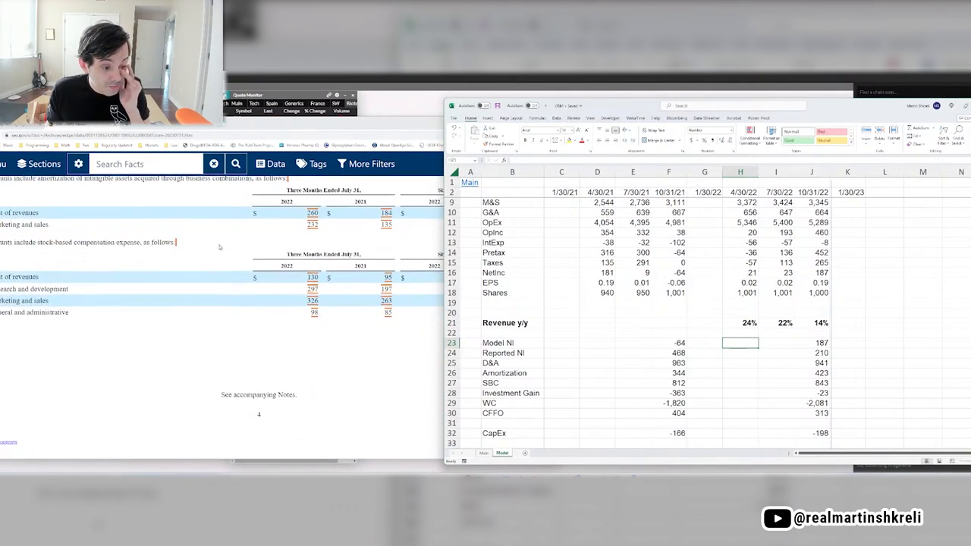
scroll("down", 3)
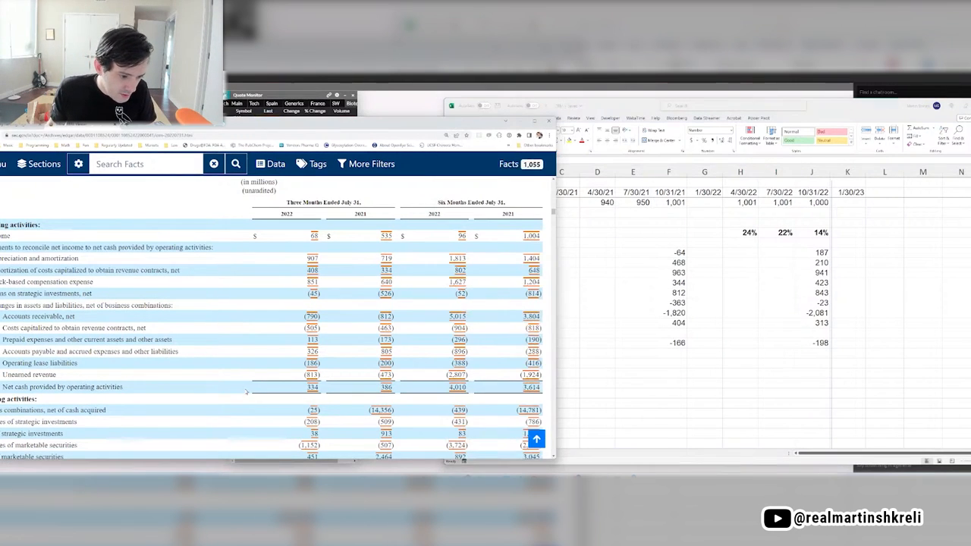
mouse_move(772, 353)
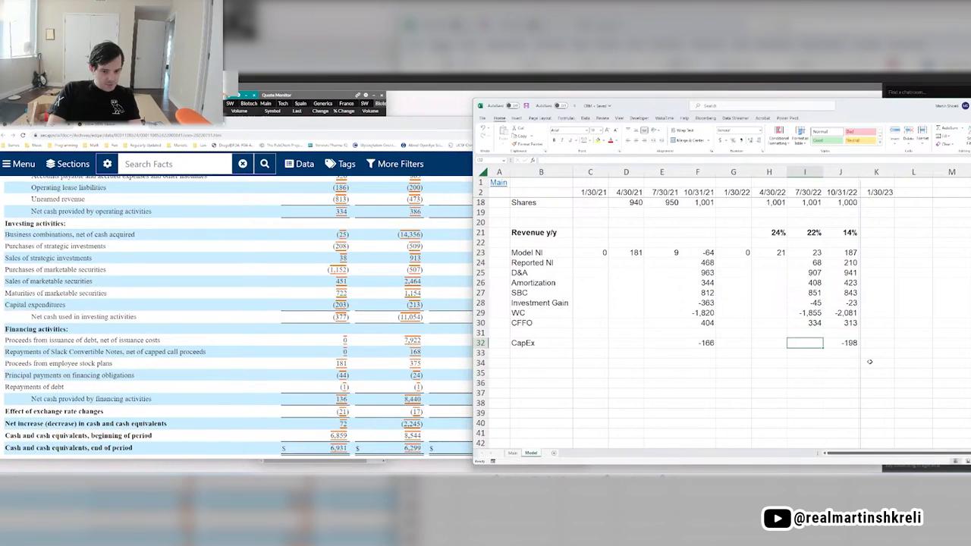
Enter 7/30/22 CapEx -203 and add an FCF row showing 131 and 115.
type("-203")
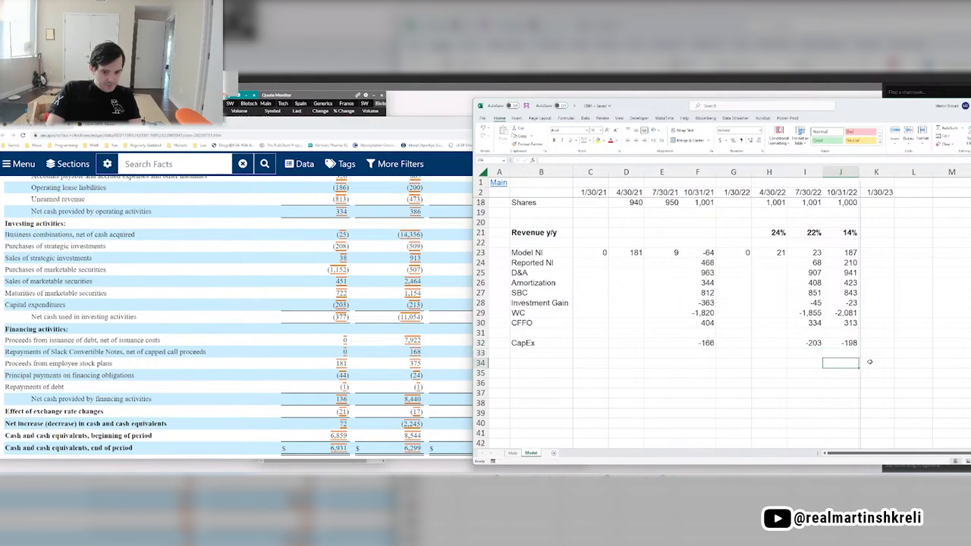
left_click(541, 352)
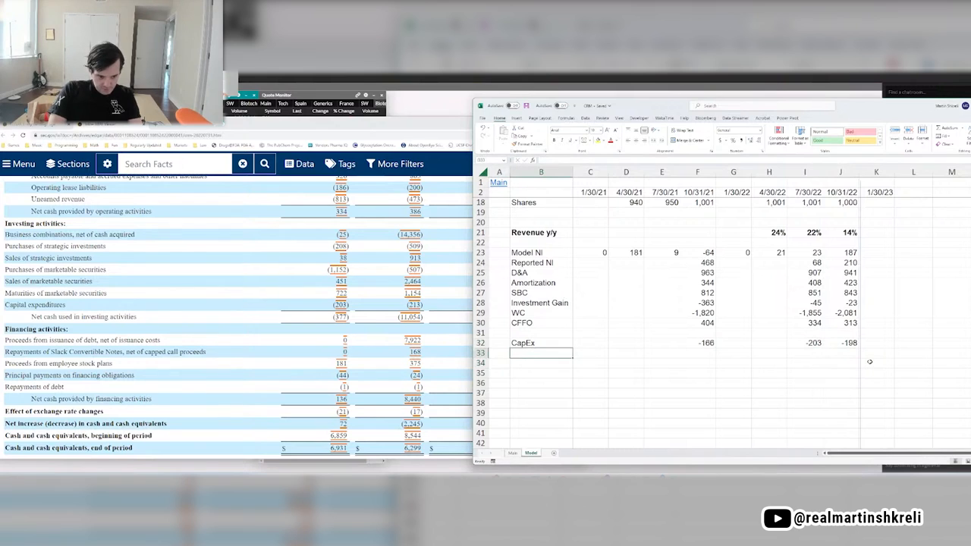
type("FCF")
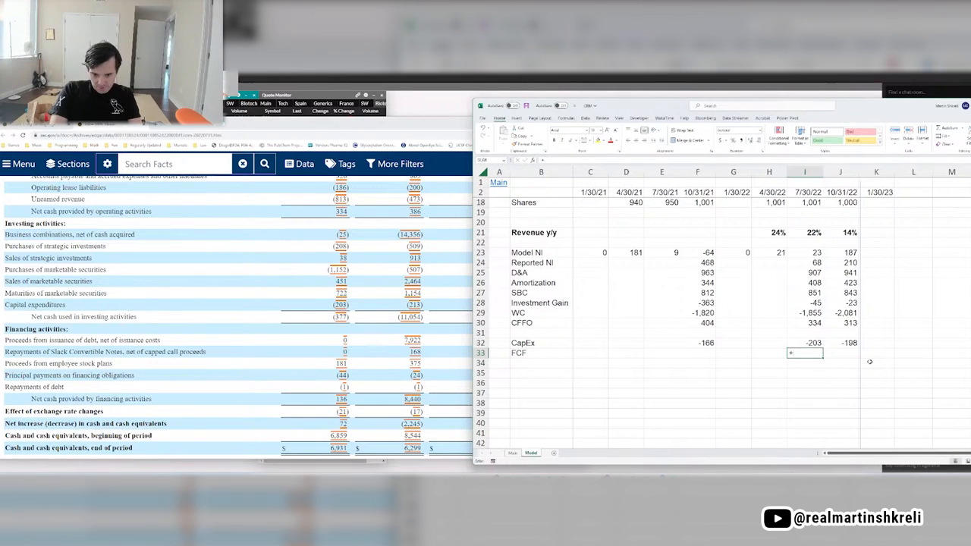
type("131")
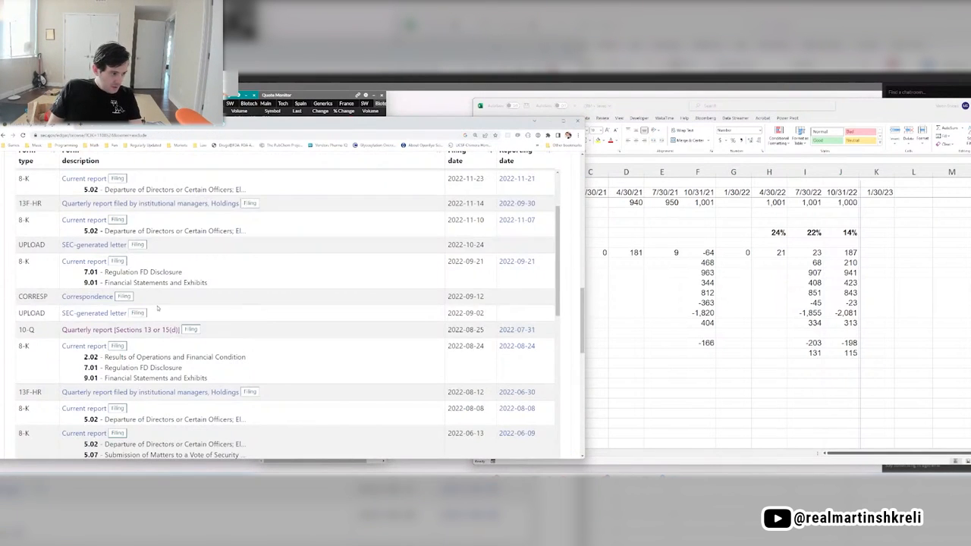
Open the 10-Q filed 2022-06-01 and enter 4/30/22 cash-flow items through CFFO 3,676.
scroll("down", 3)
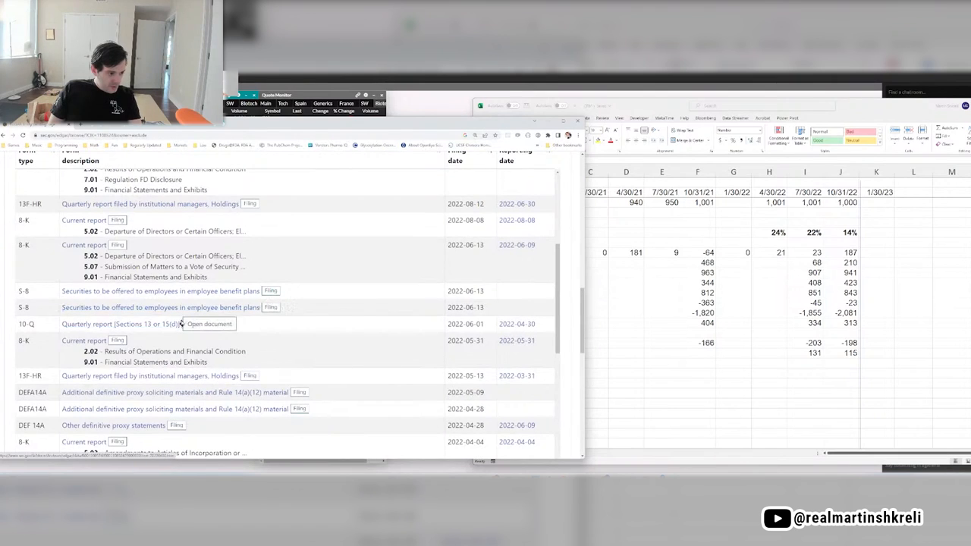
left_click(208, 324)
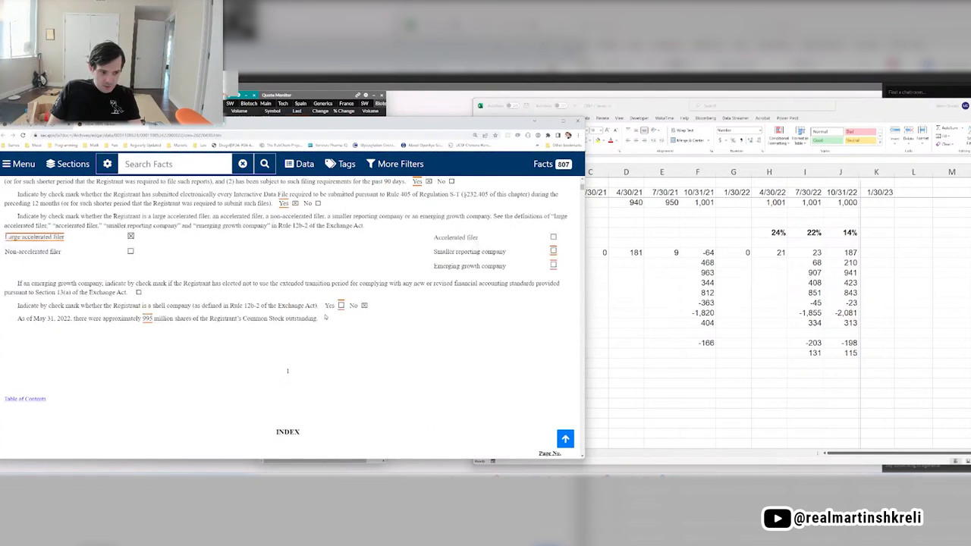
scroll("down", 3)
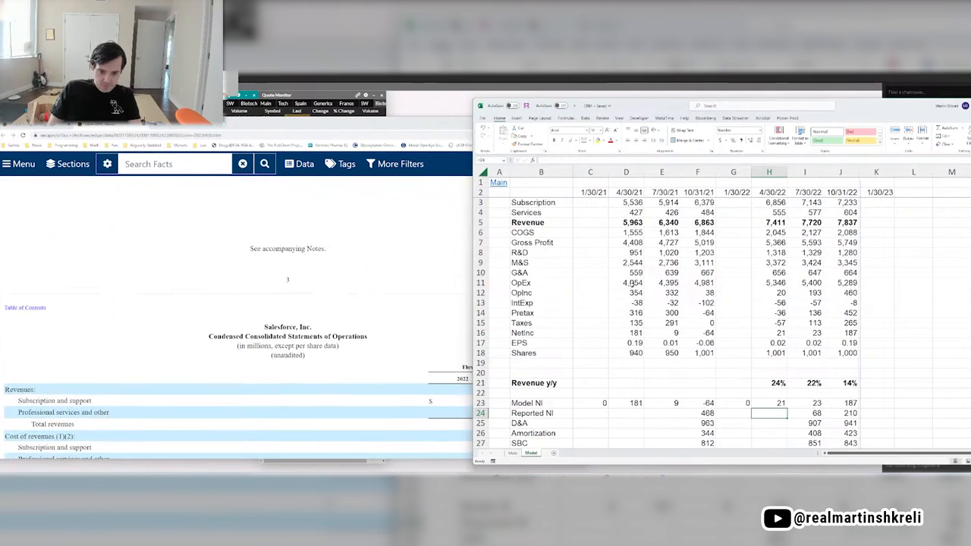
left_click(769, 332)
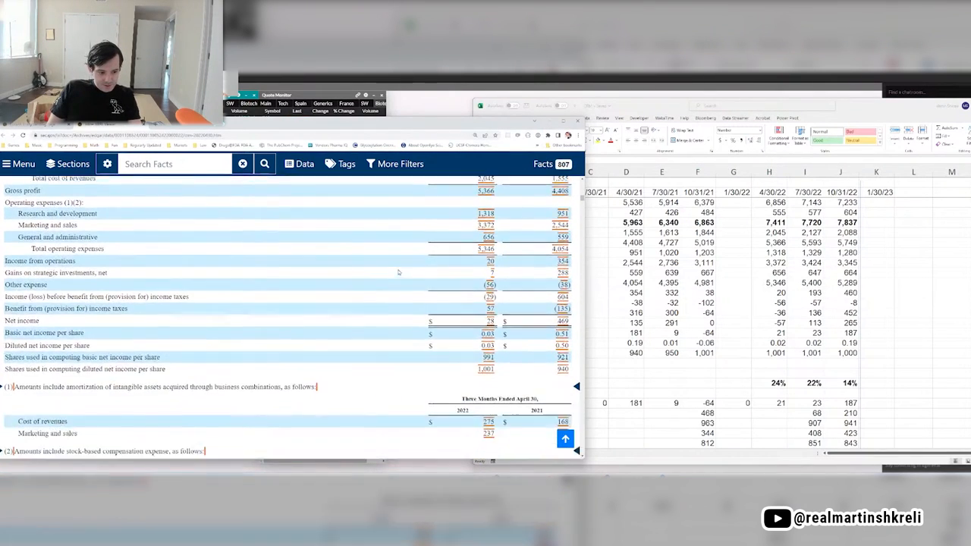
scroll("down", 3)
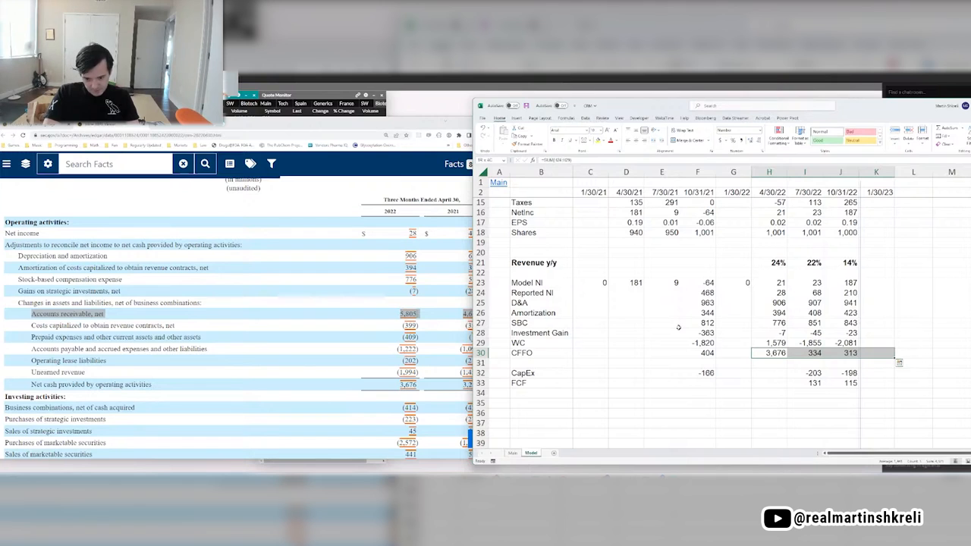
left_click(768, 353)
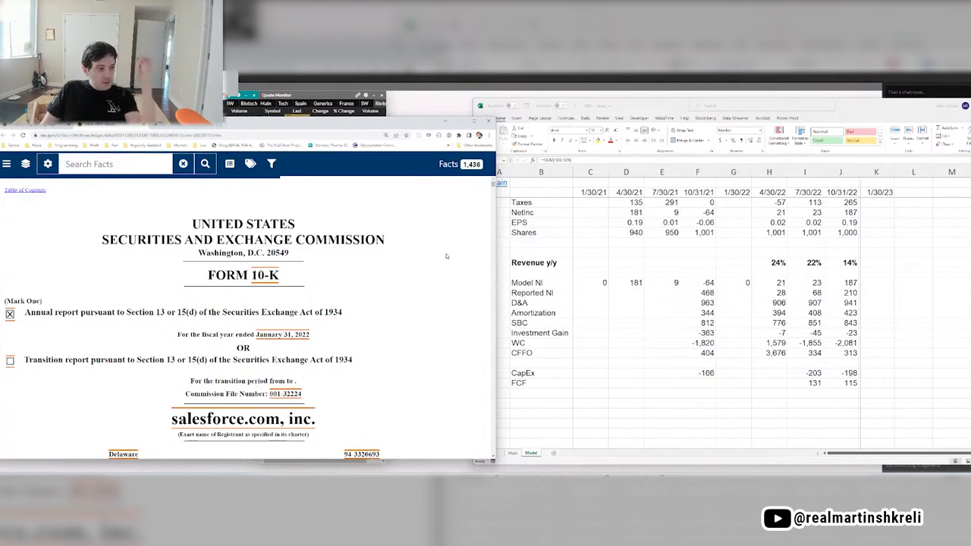
Scroll the 10-K from Risk Factors down to Item 4A, Executive Officers.
scroll("down", 3)
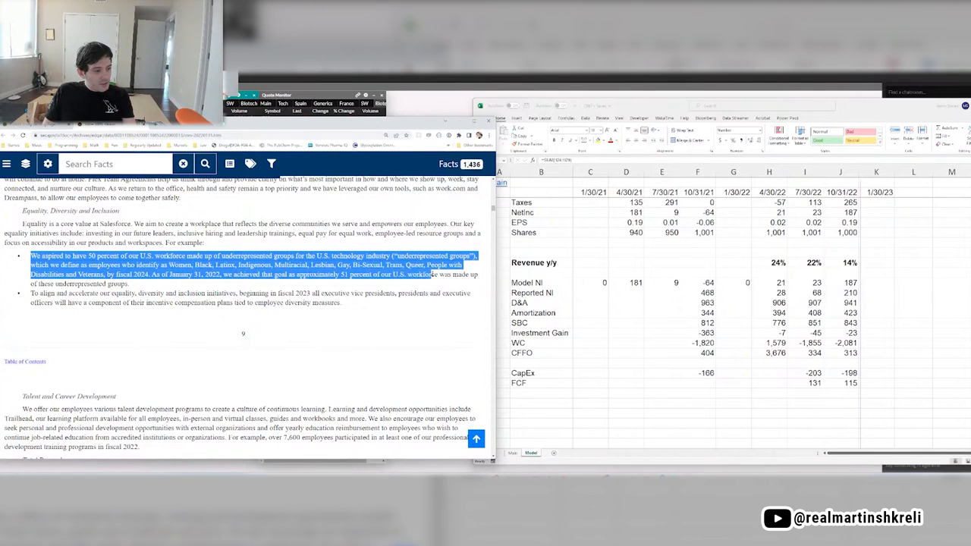
left_click(430, 304)
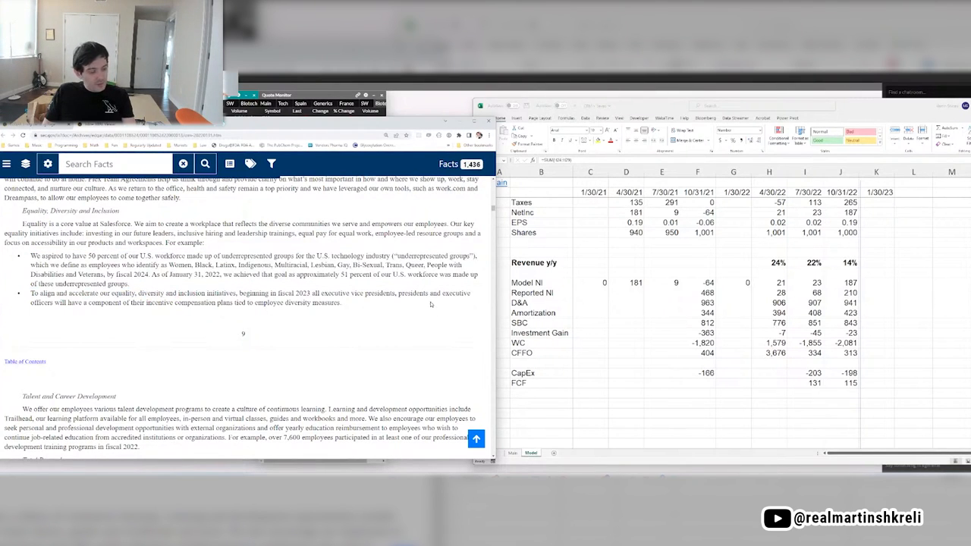
scroll("down", 3)
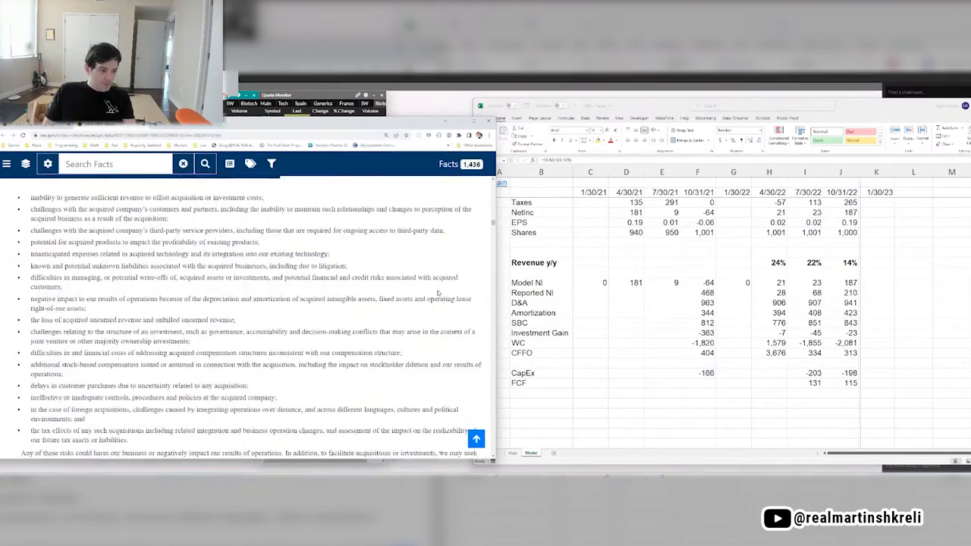
scroll("down", 3)
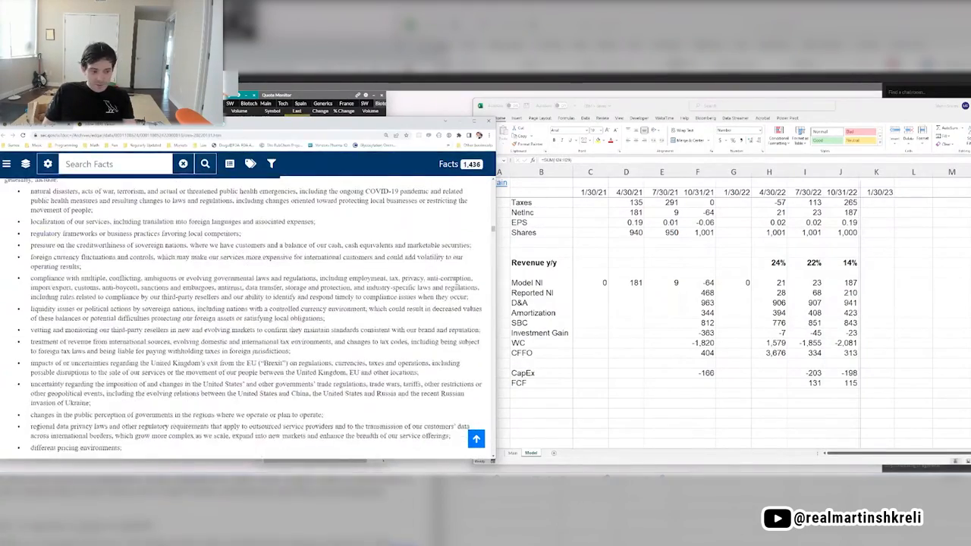
scroll("down", 3)
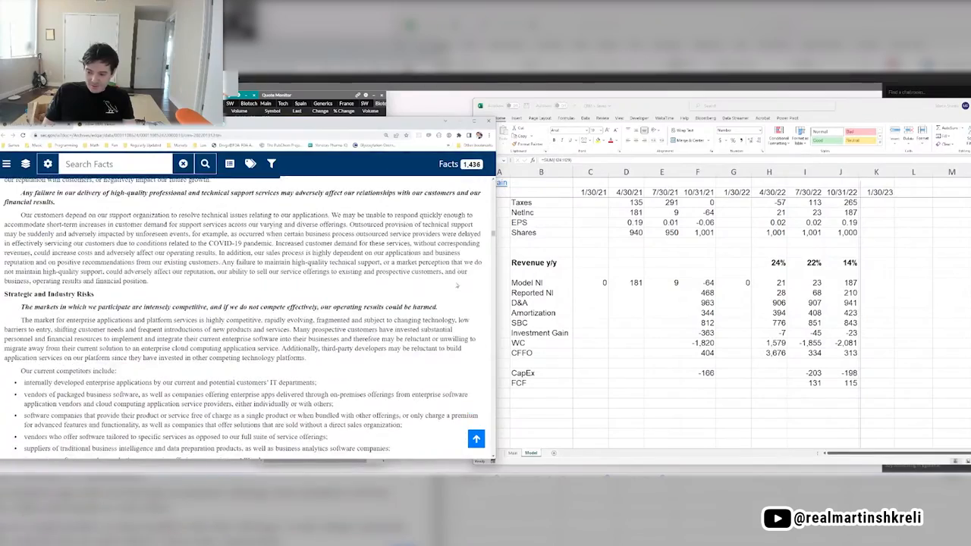
scroll("down", 3)
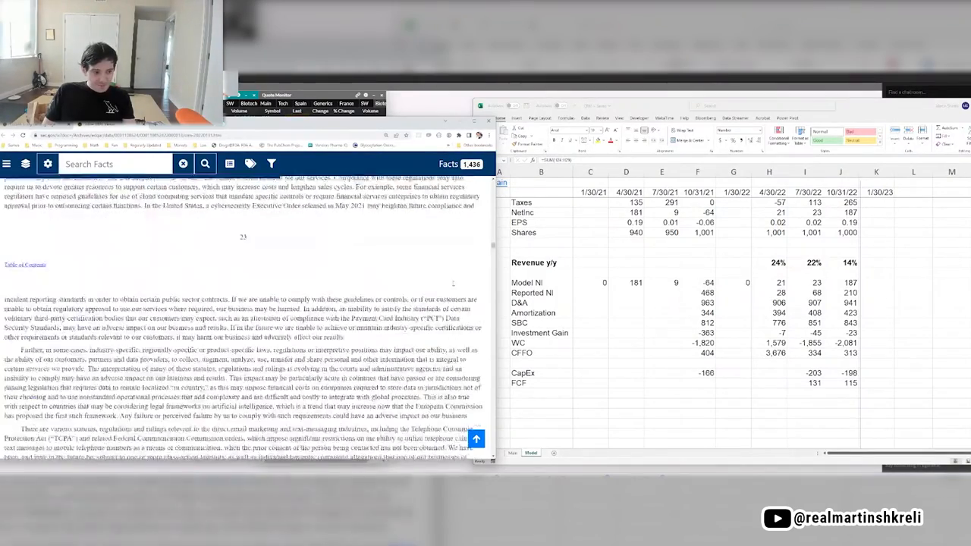
scroll("down", 3)
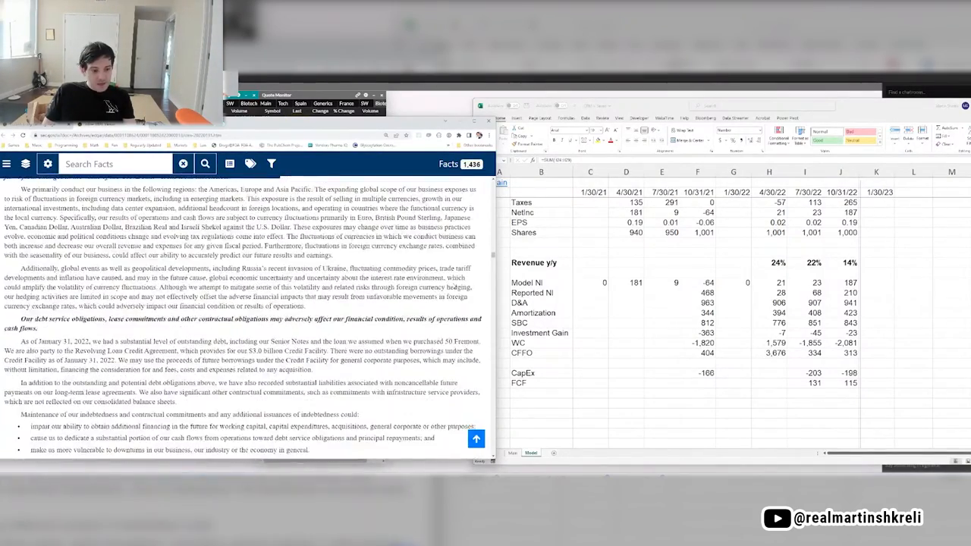
scroll("down", 3)
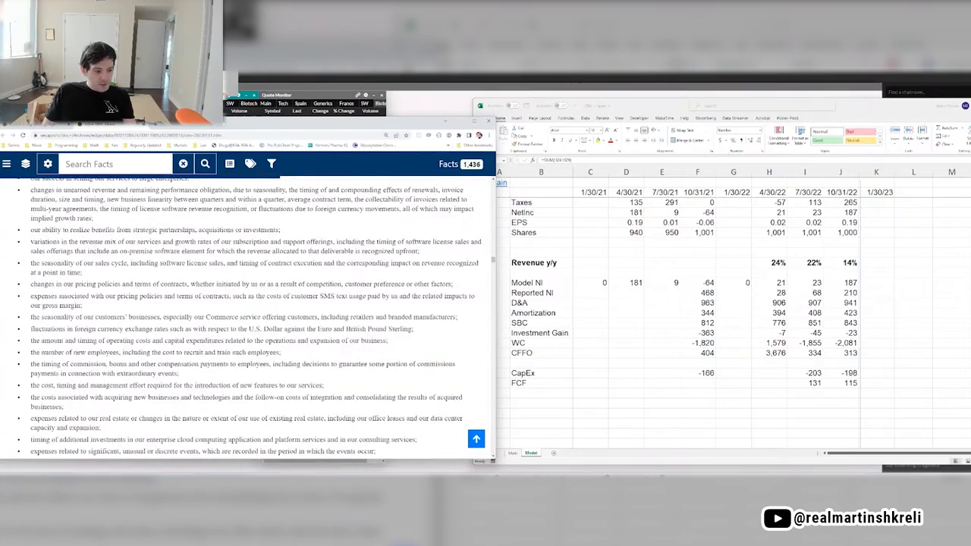
scroll("down", 3)
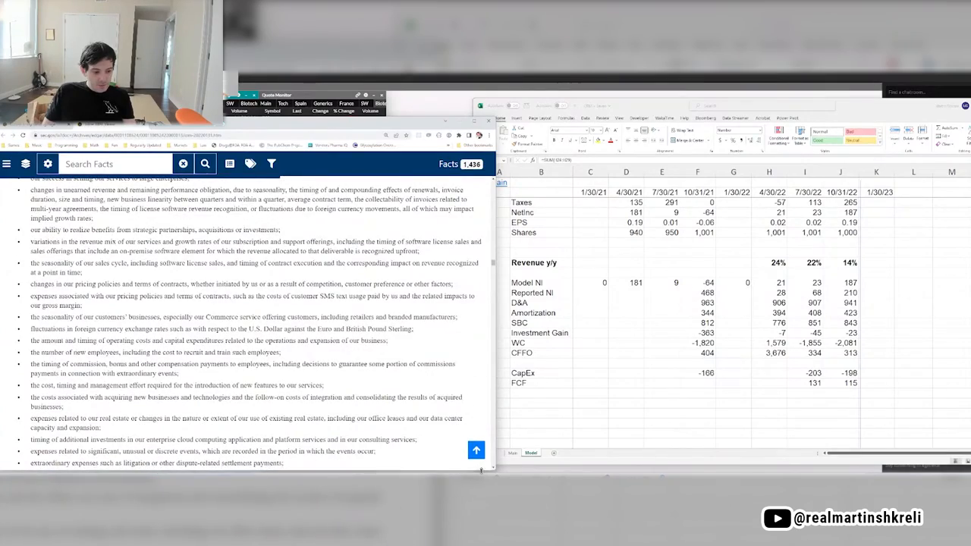
scroll("down", 3)
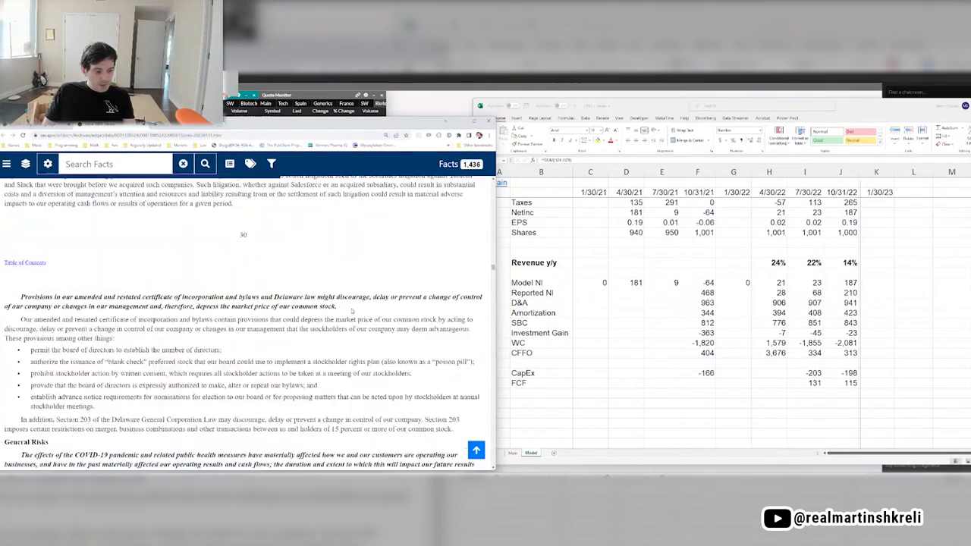
scroll("down", 3)
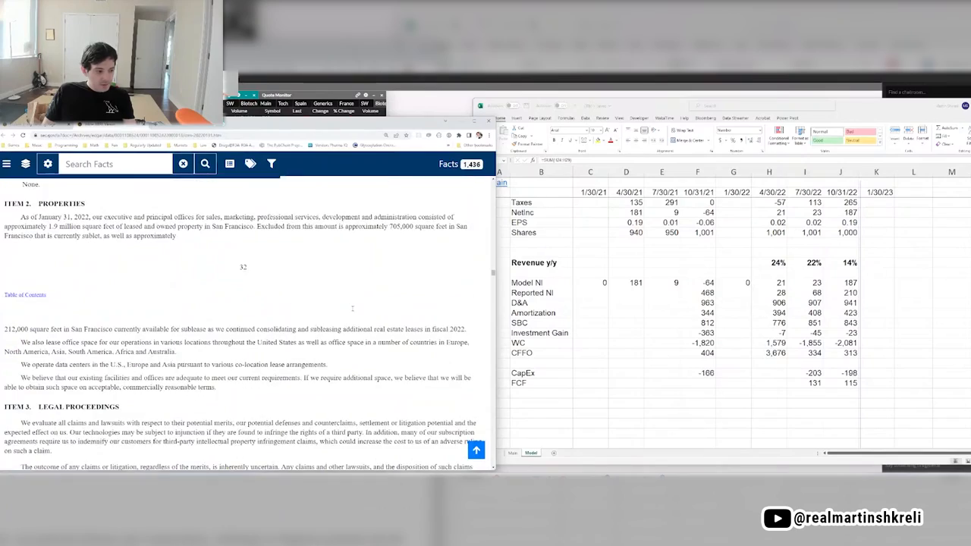
scroll("down", 3)
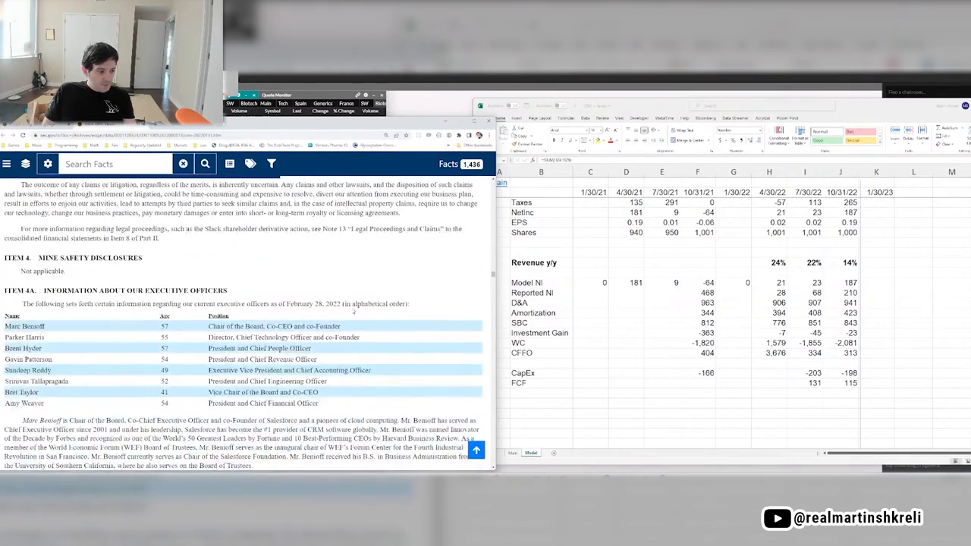
scroll("down", 3)
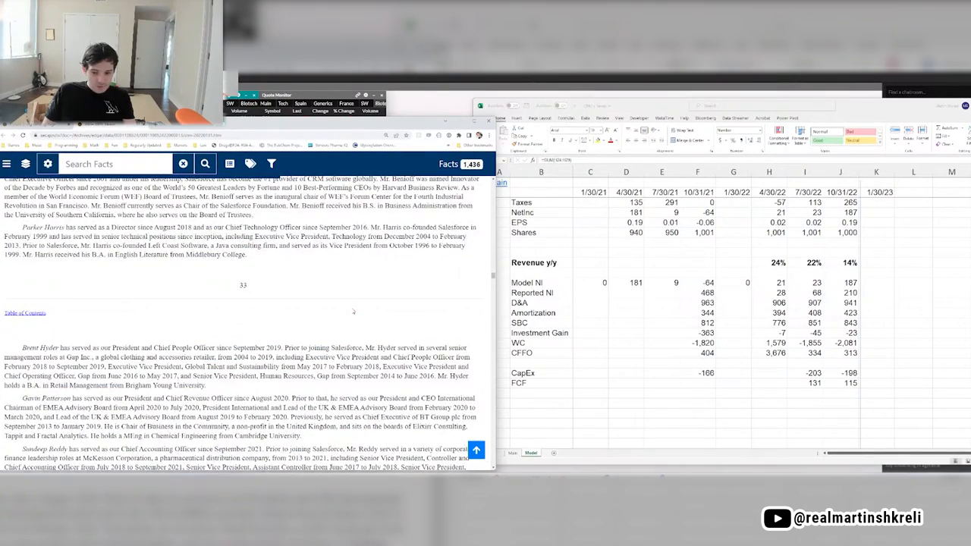
scroll("down", 3)
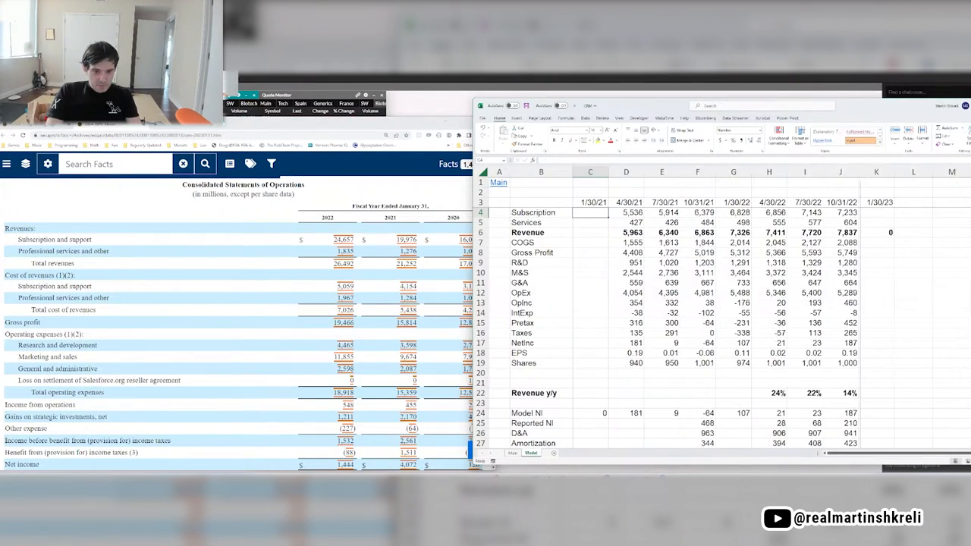
Enter 19,976 as FY21 subscription revenue in the annual columns.
left_click(626, 212)
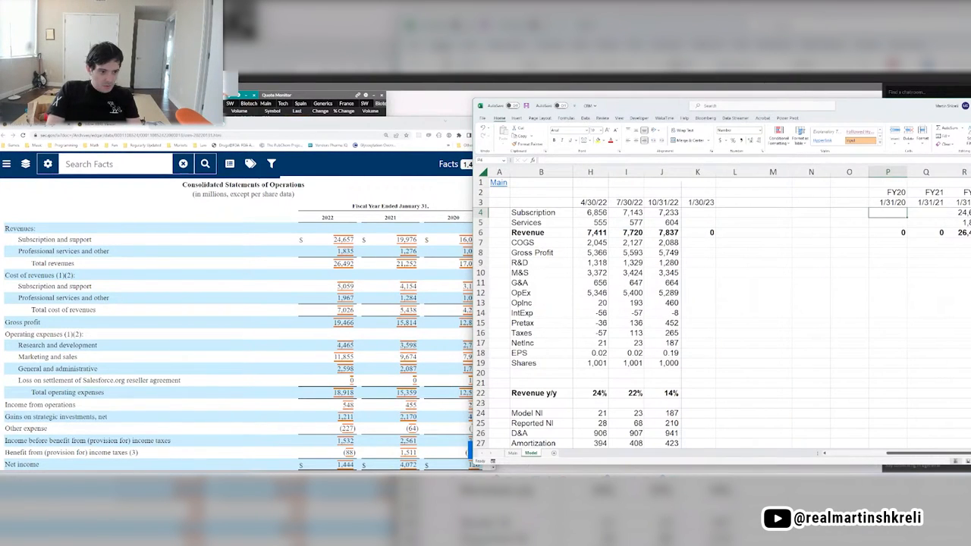
type("19976")
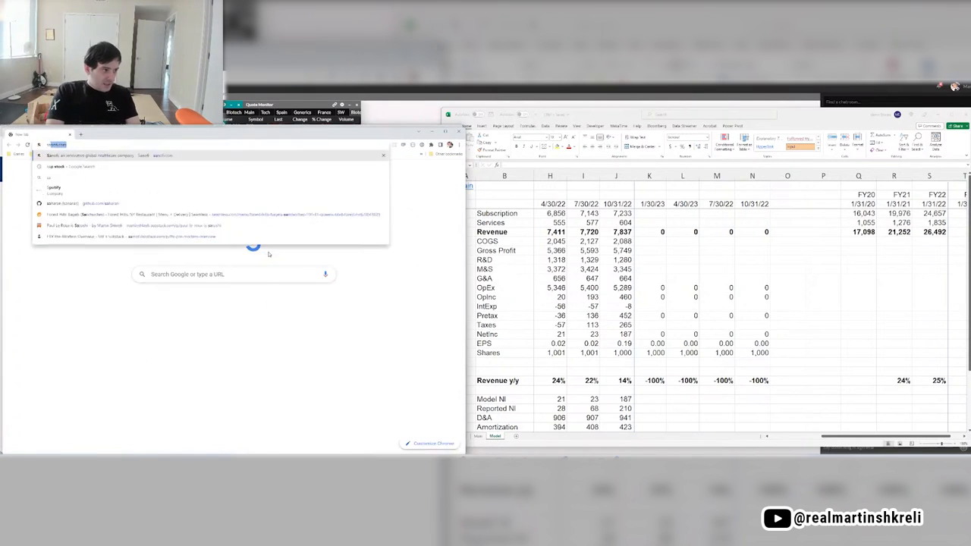
Search Google for 'salesforce investor' to find the Q3 fiscal 2023 results release.
type("salesforce investor")
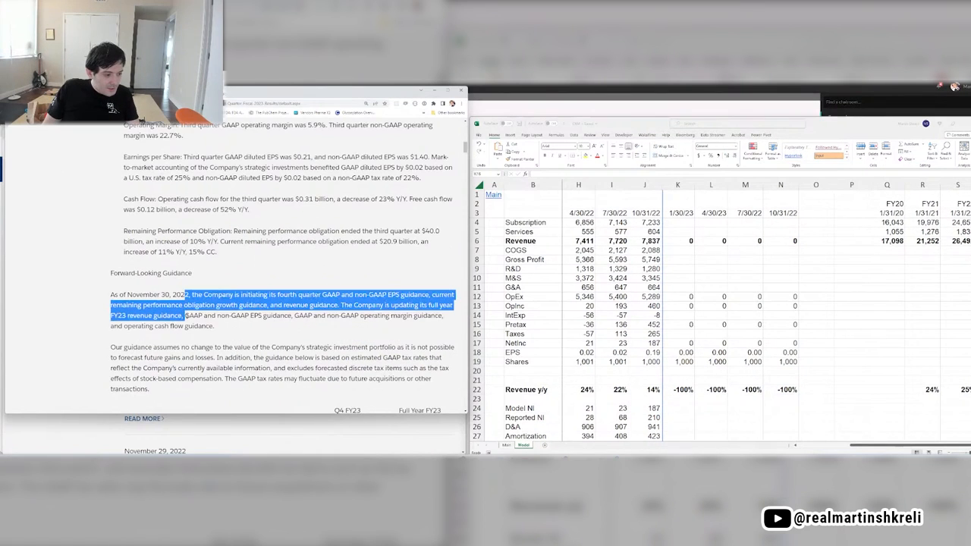
Enter the January 2023 quarter guidance: subscription 7,300 and services 700 revenue.
scroll("down", 3)
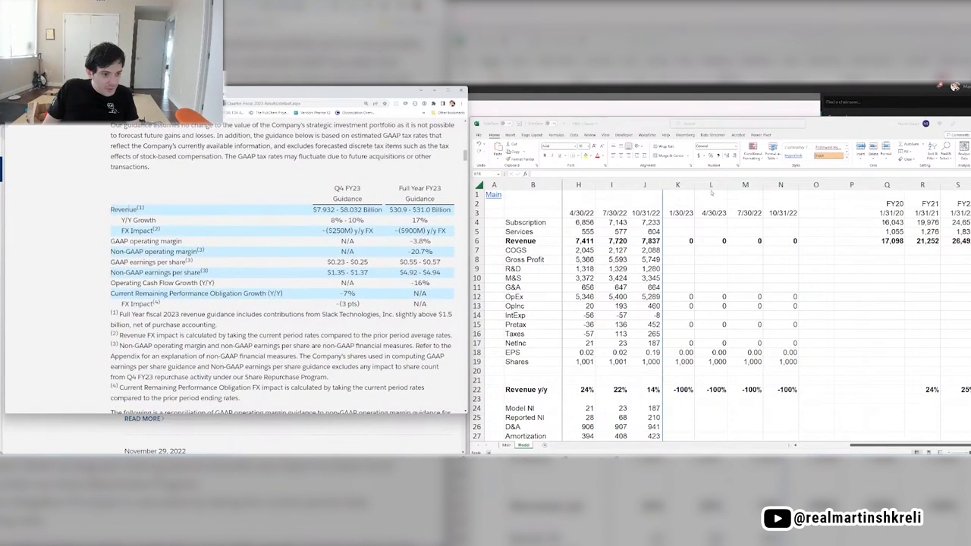
left_click(676, 231)
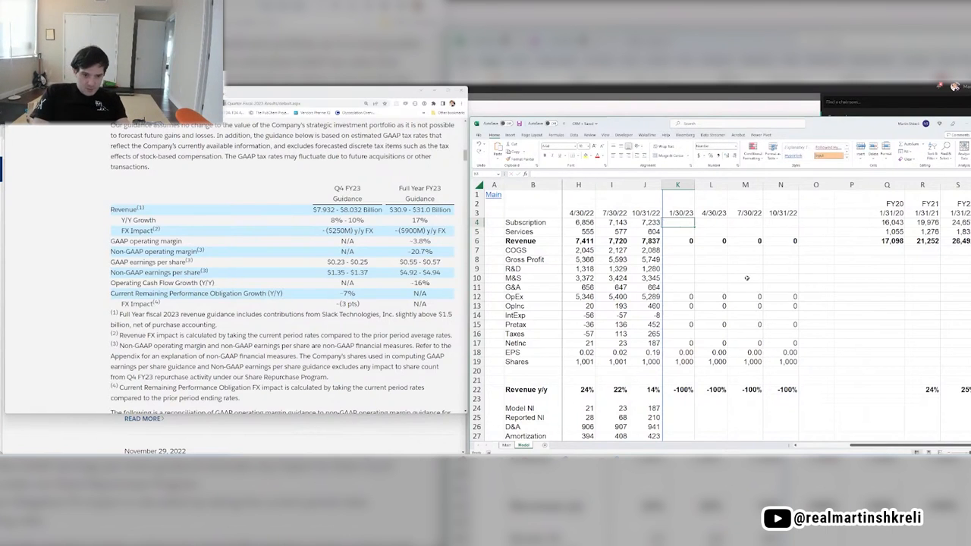
type("74")
left_click(678, 231)
type("700")
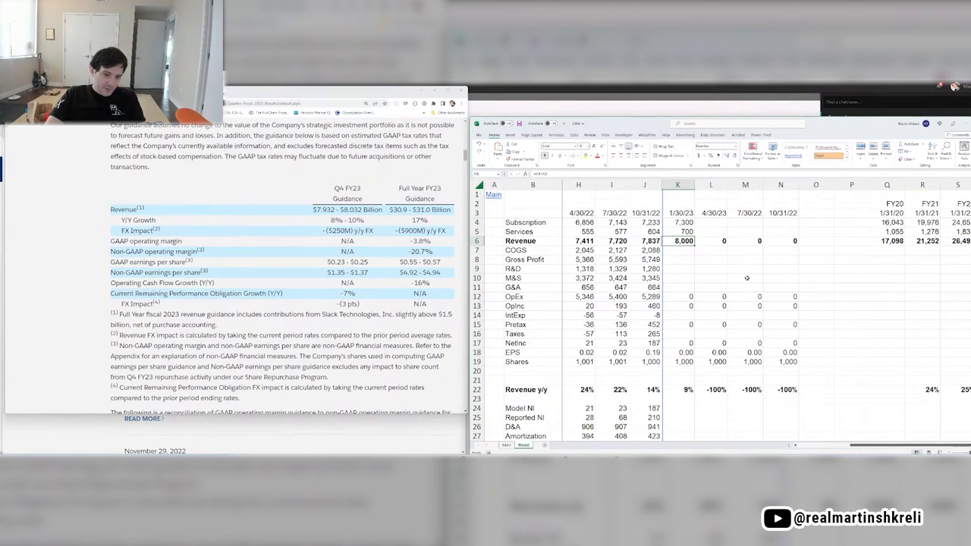
left_click(677, 259)
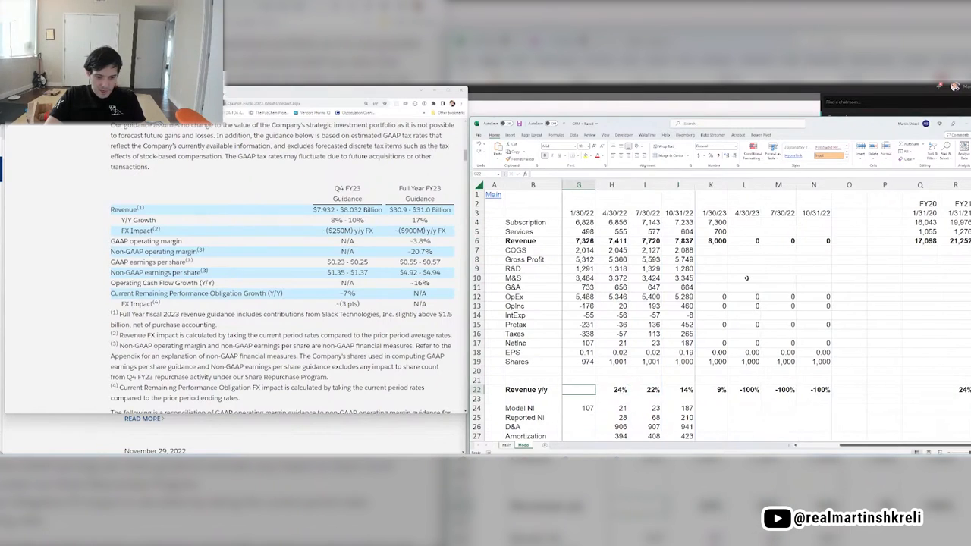
left_click(711, 389)
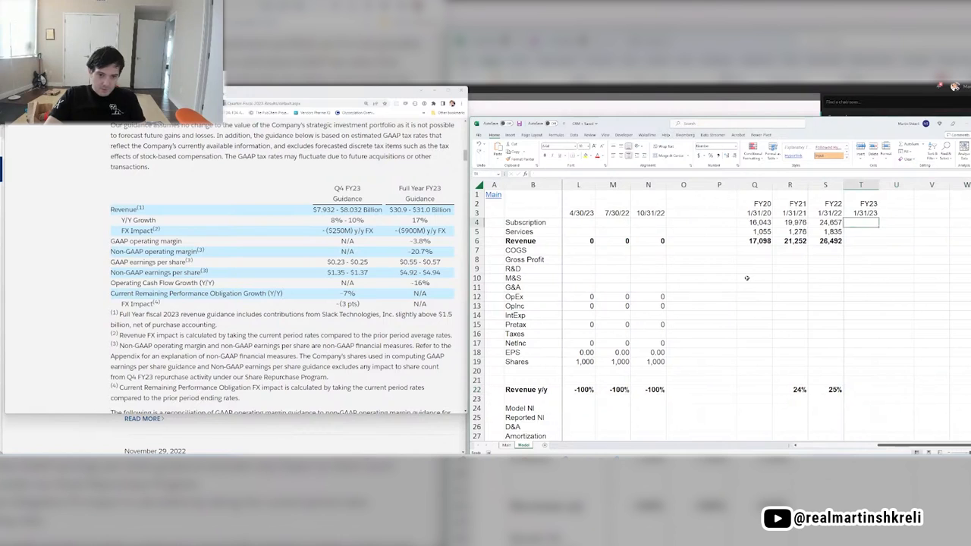
Total FY23 revenue with a SUM formula and enter 17% FY23 revenue growth.
type("=sum(")
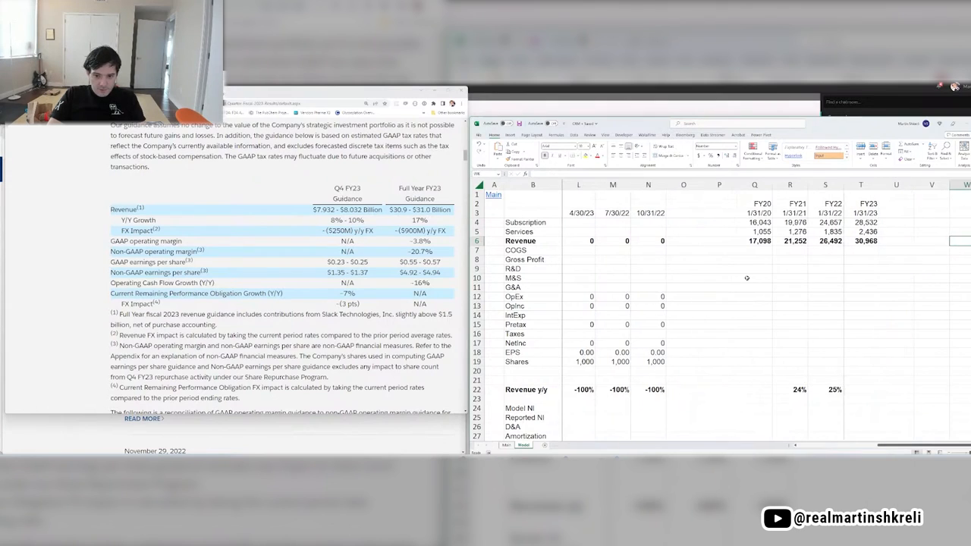
left_click(860, 389)
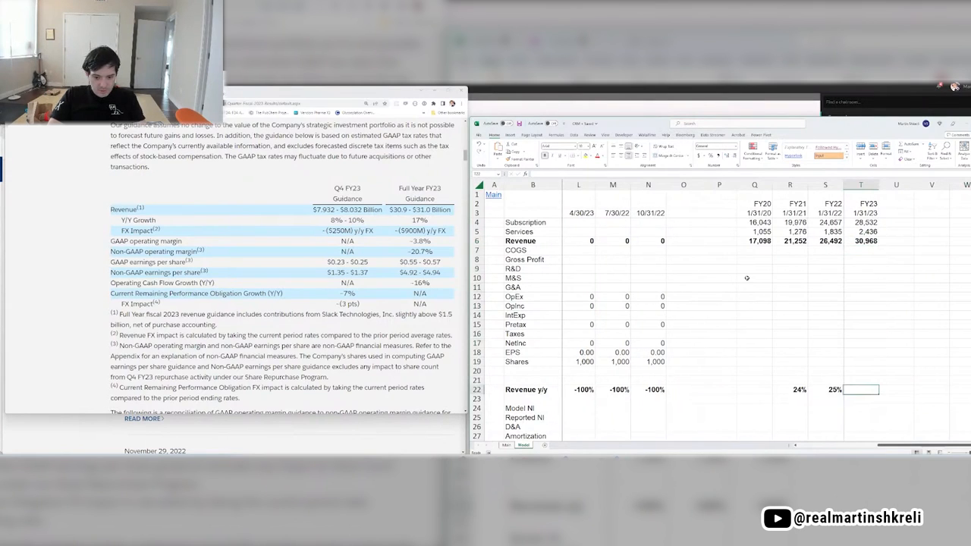
type("17%")
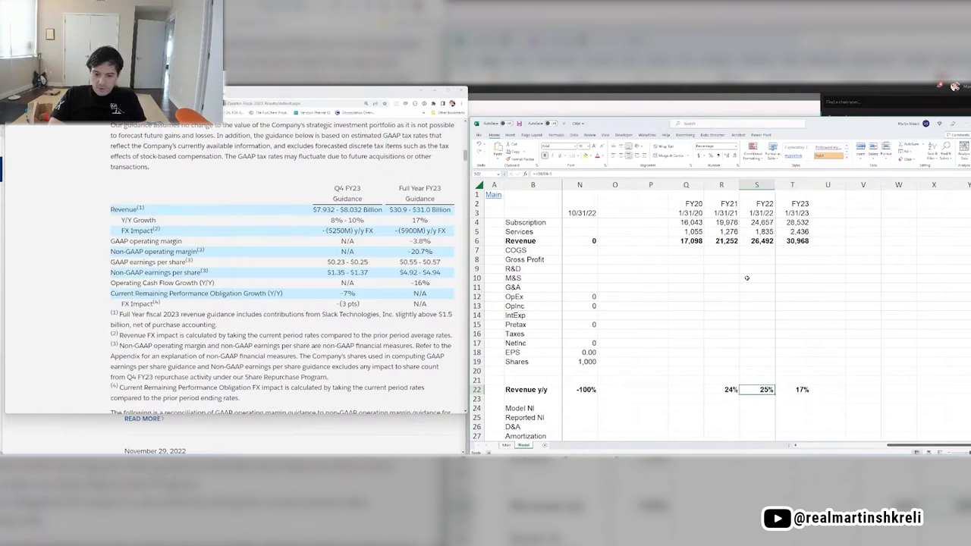
left_click(722, 390)
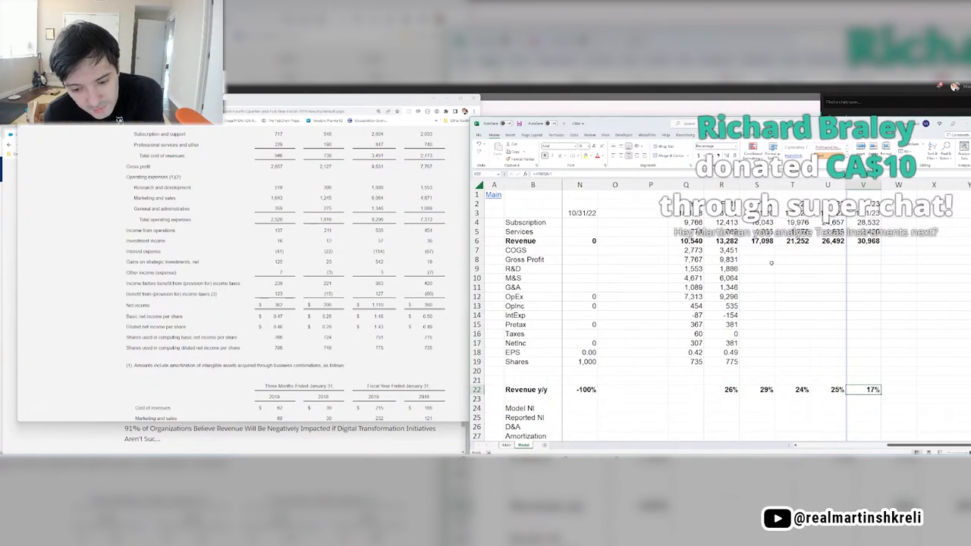
left_click(721, 389)
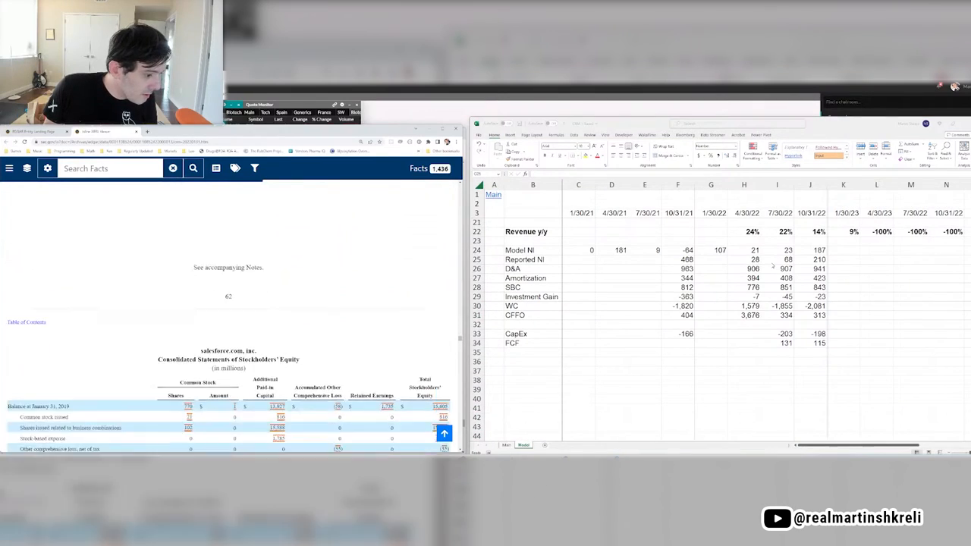
scroll("down", 3)
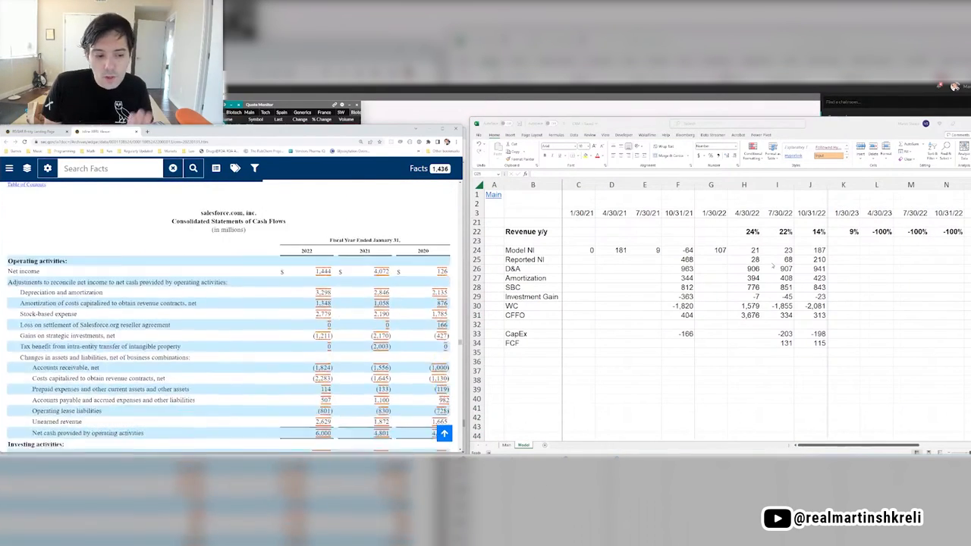
scroll("down", 3)
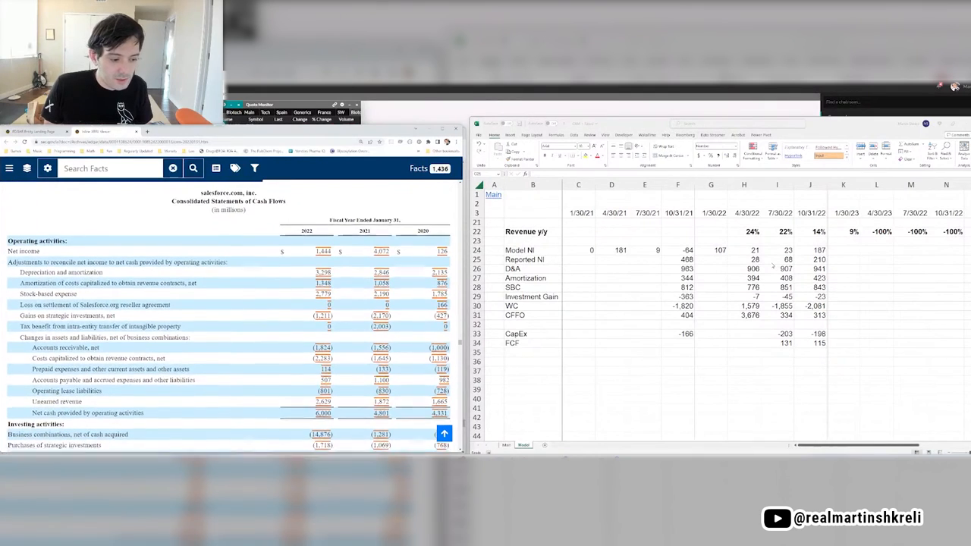
scroll("down", 3)
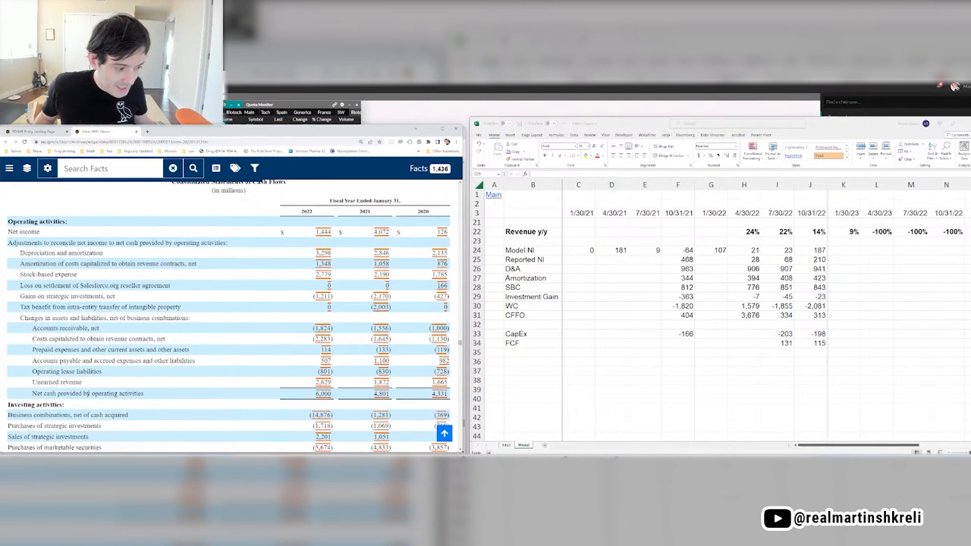
double_click(114, 393)
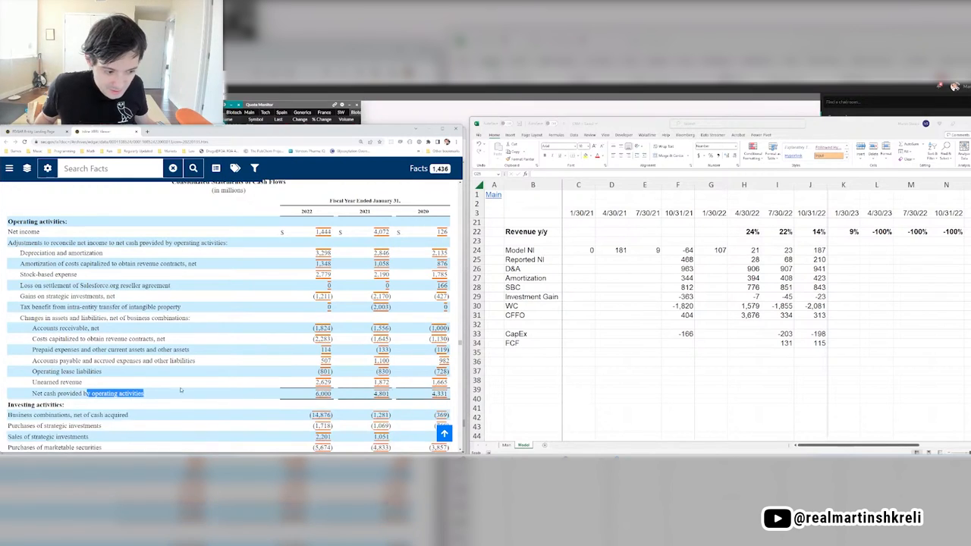
scroll("down", 3)
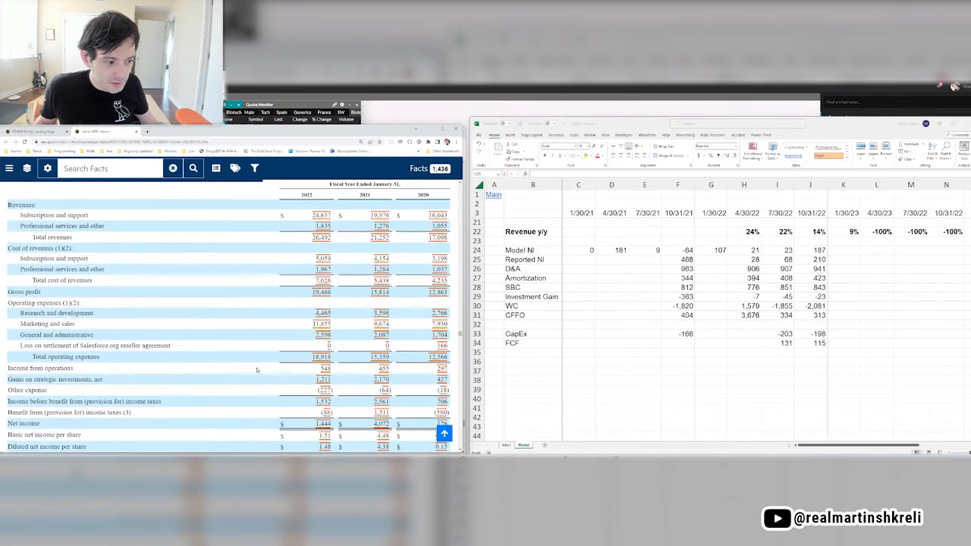
scroll("down", 3)
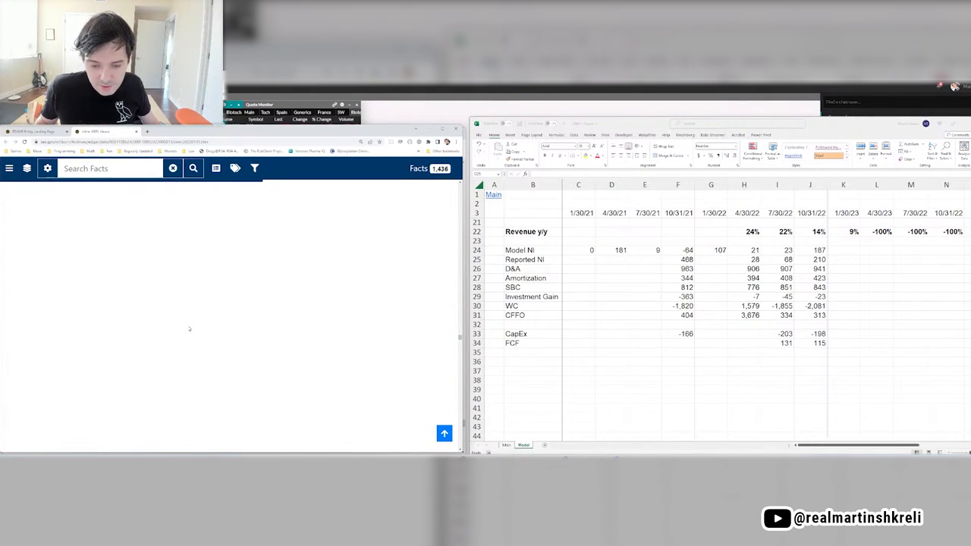
scroll("down", 3)
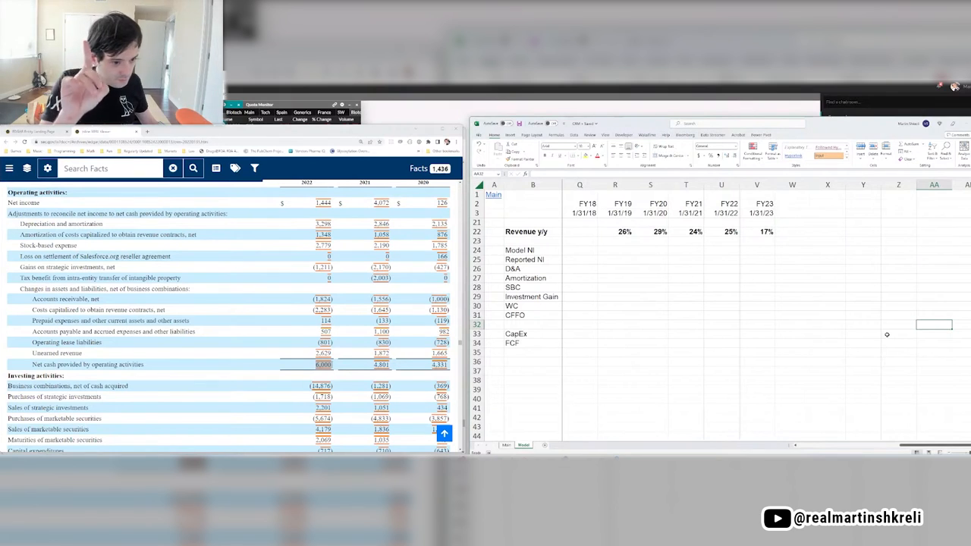
Bring the spreadsheet forward and enter 480 in the FY23 CFFO cell.
left_click(756, 324)
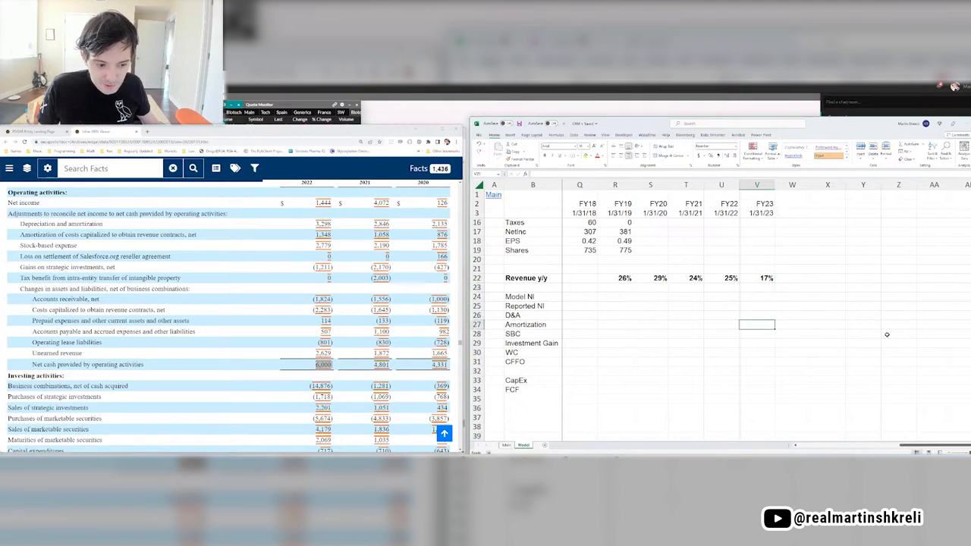
left_click(756, 361)
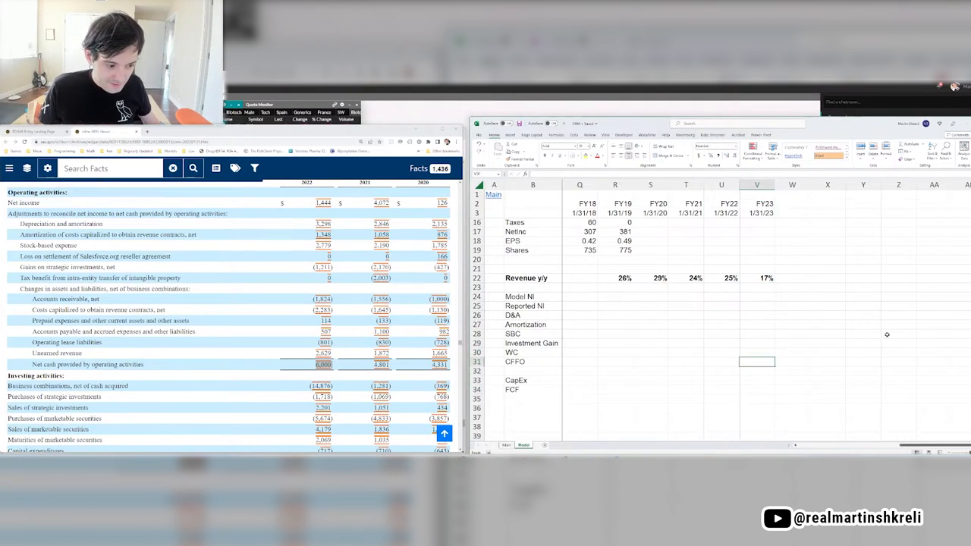
type("480")
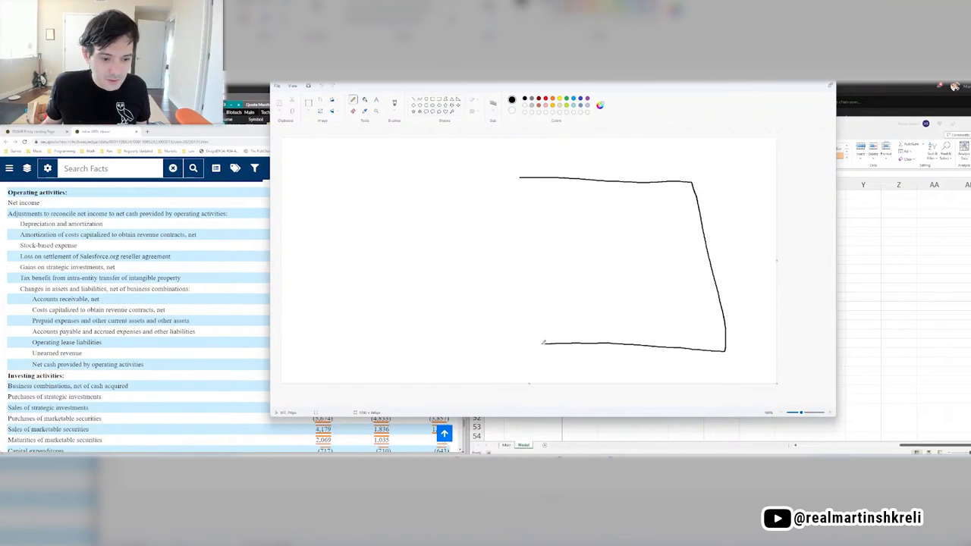
Close the box's left side, add a horizontal divider, and write the GC, BC, GP, BP labels.
left_click_drag(523, 178, 541, 345)
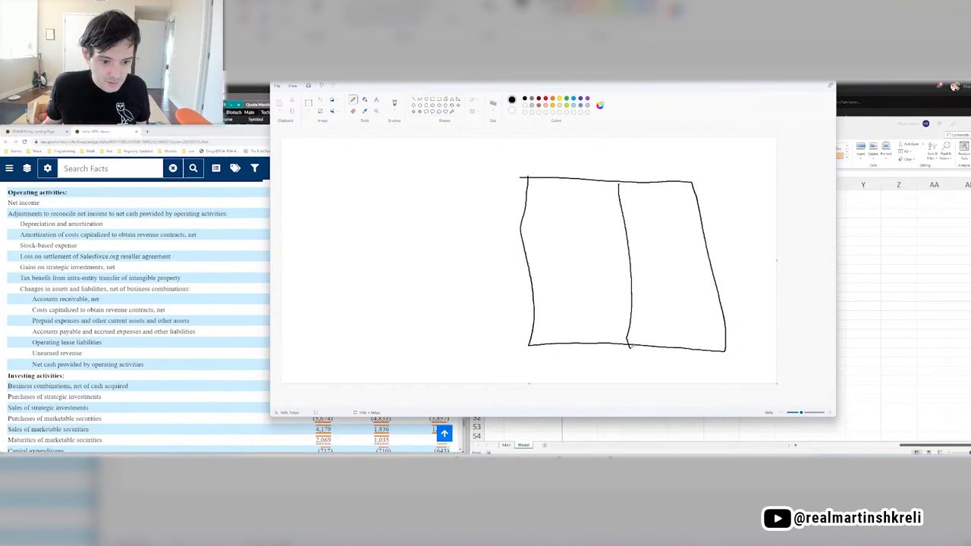
left_click_drag(523, 271, 724, 267)
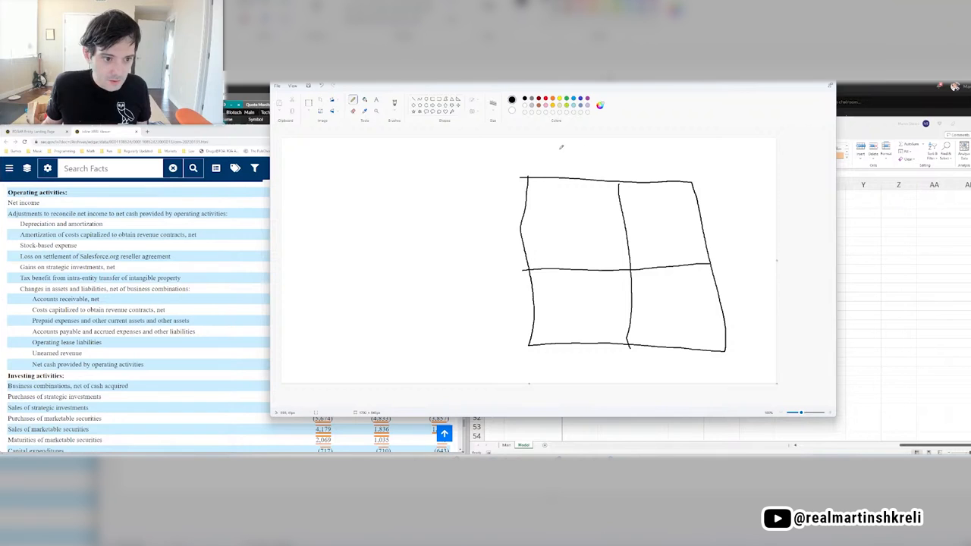
left_click_drag(546, 156, 584, 163)
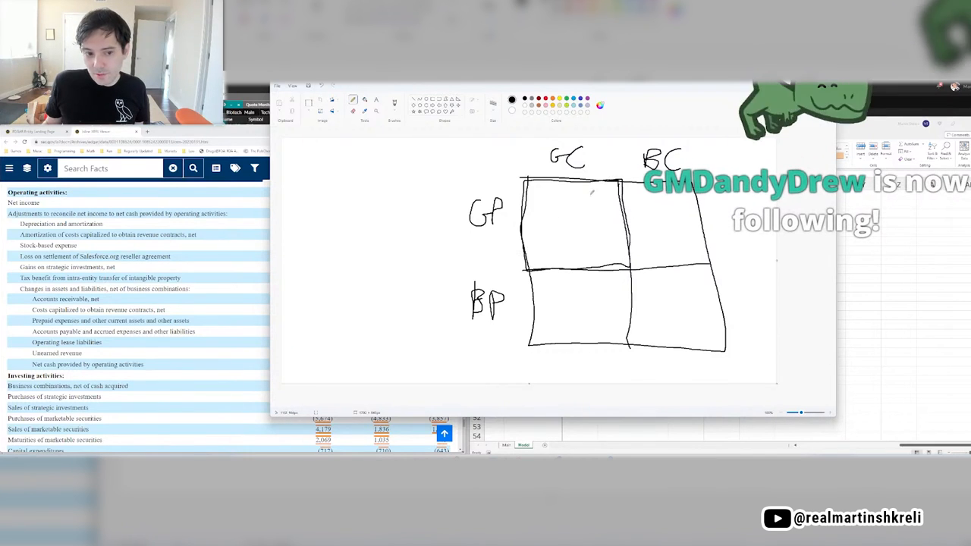
Draw a checkmark in the GP–GC cell and a cross in the BP–BC cell.
left_click_drag(558, 220, 580, 246)
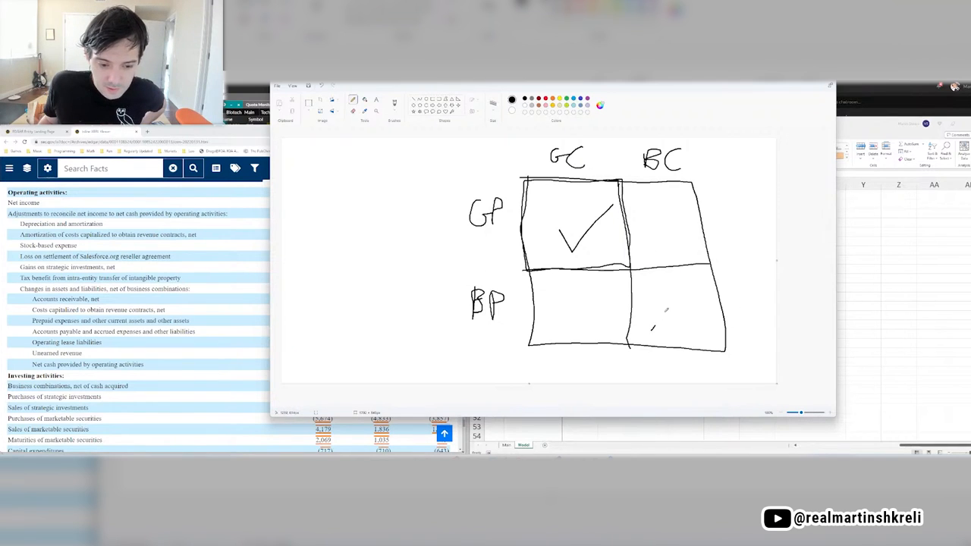
left_click_drag(656, 284, 698, 318)
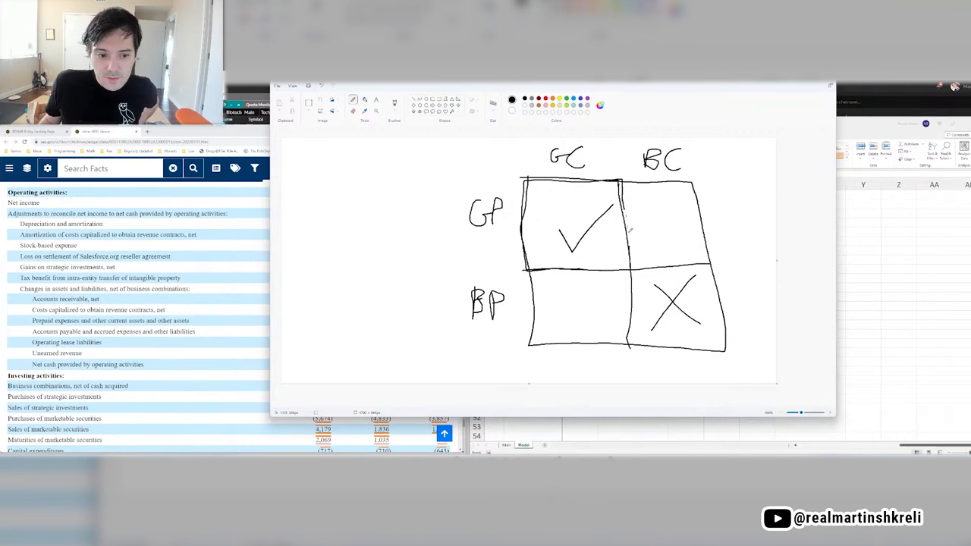
mouse_move(625, 228)
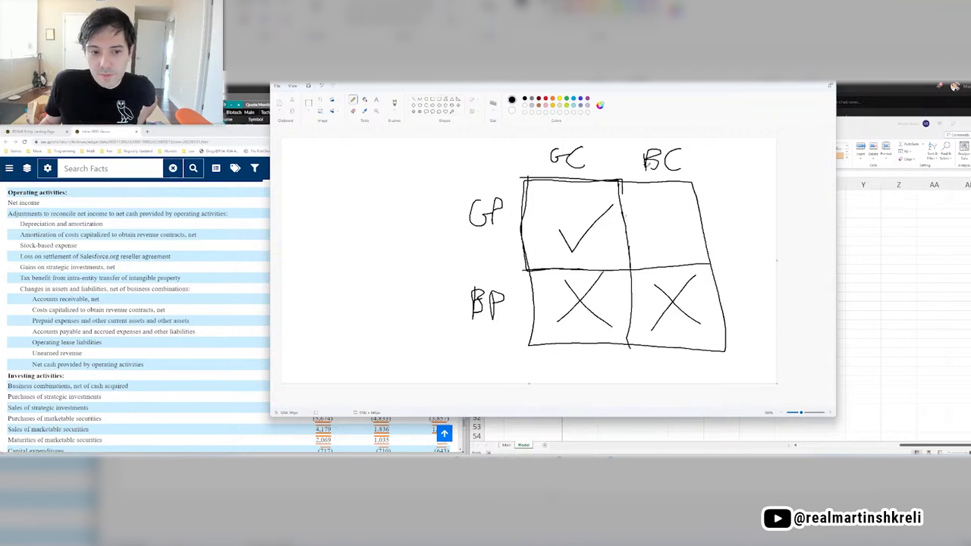
mouse_move(751, 150)
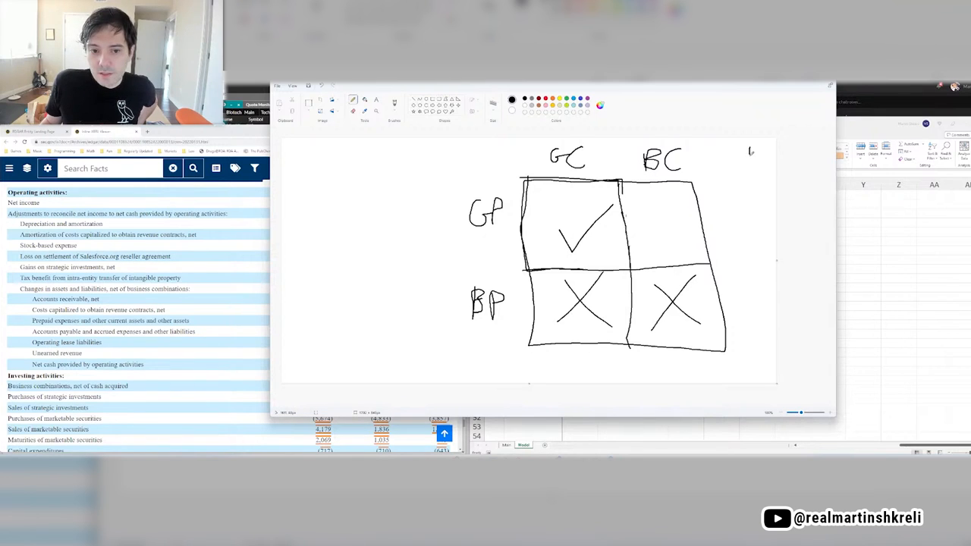
mouse_move(751, 150)
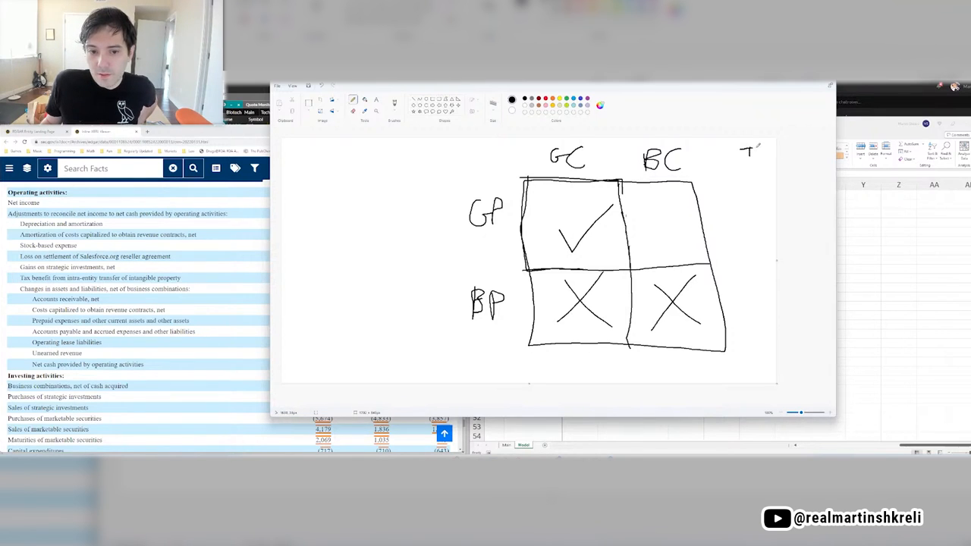
Start the ticker list beside the grid and scribble over the column headings.
left_click_drag(745, 157, 755, 168)
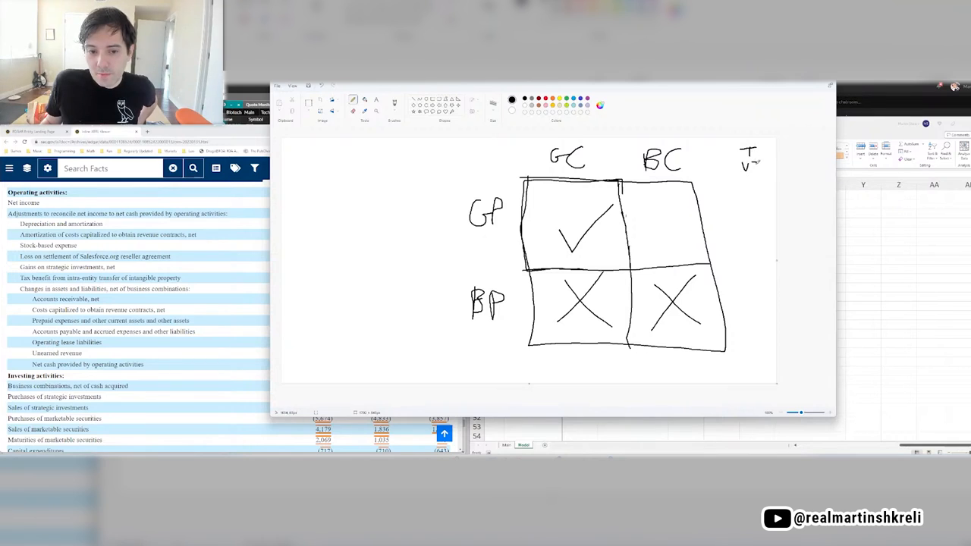
type("2")
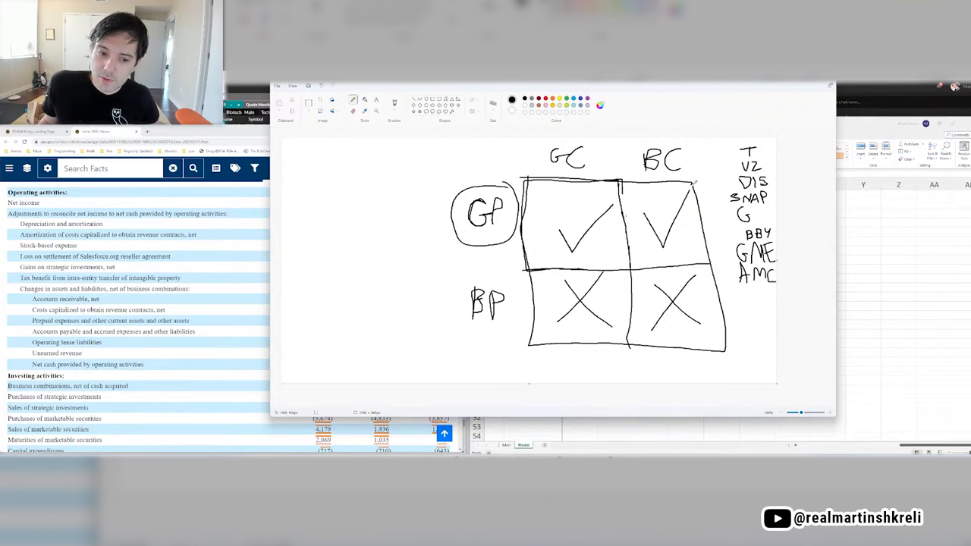
mouse_move(692, 184)
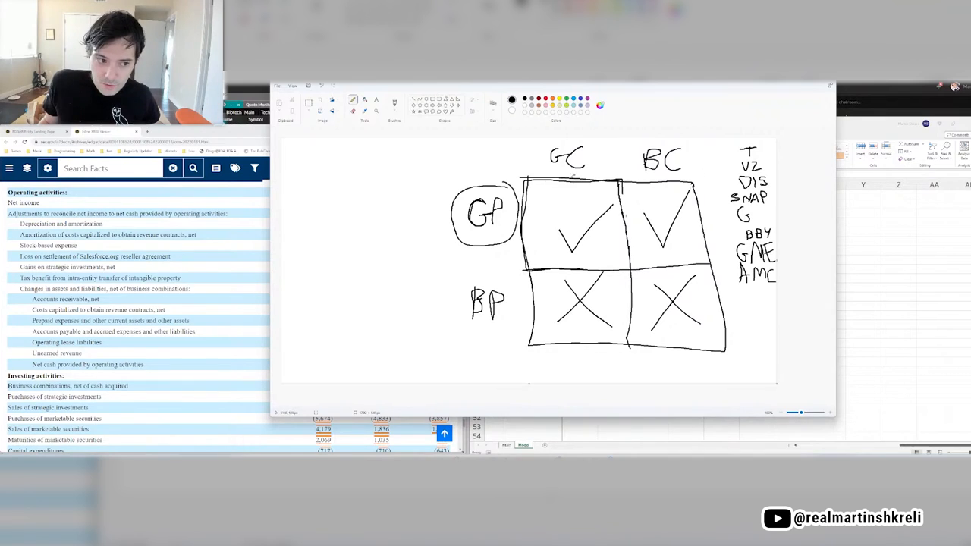
left_click_drag(345, 266, 447, 216)
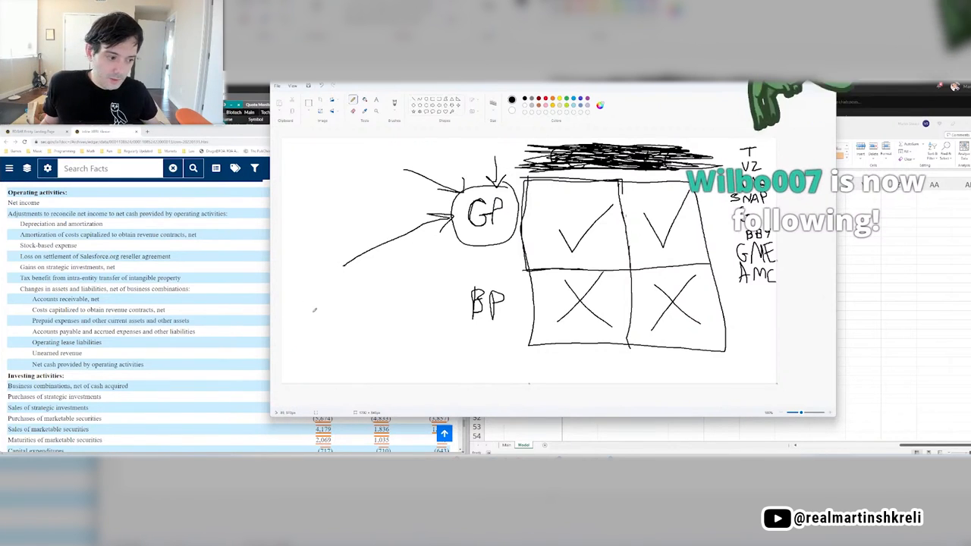
Draw a value scale on the left with MOST and purple arrows pointing to it.
left_click_drag(313, 269, 312, 372)
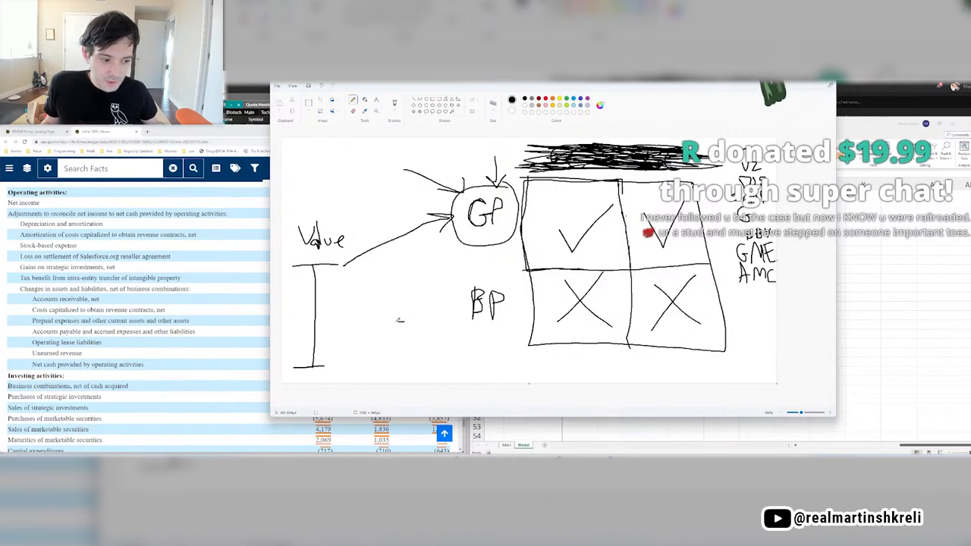
left_click_drag(402, 322, 303, 326)
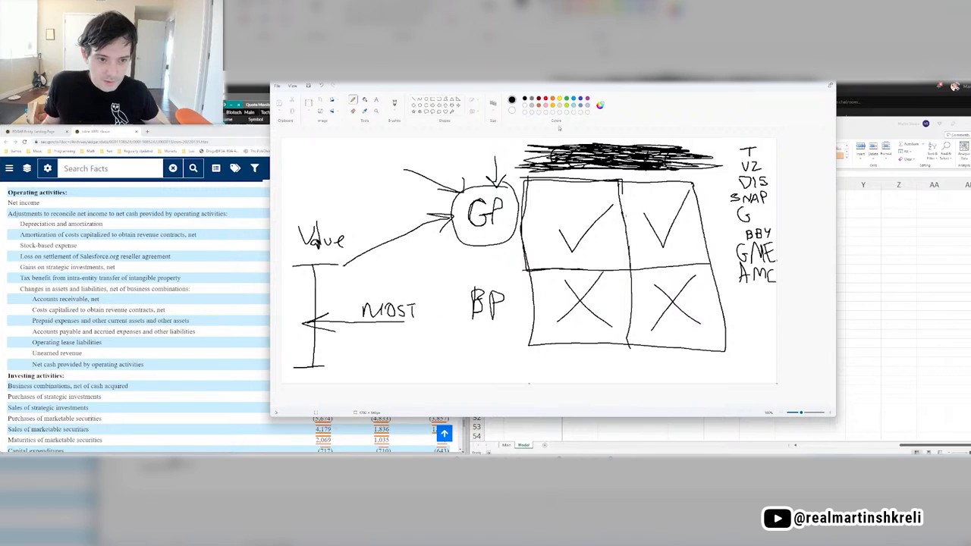
left_click_drag(349, 346, 402, 341)
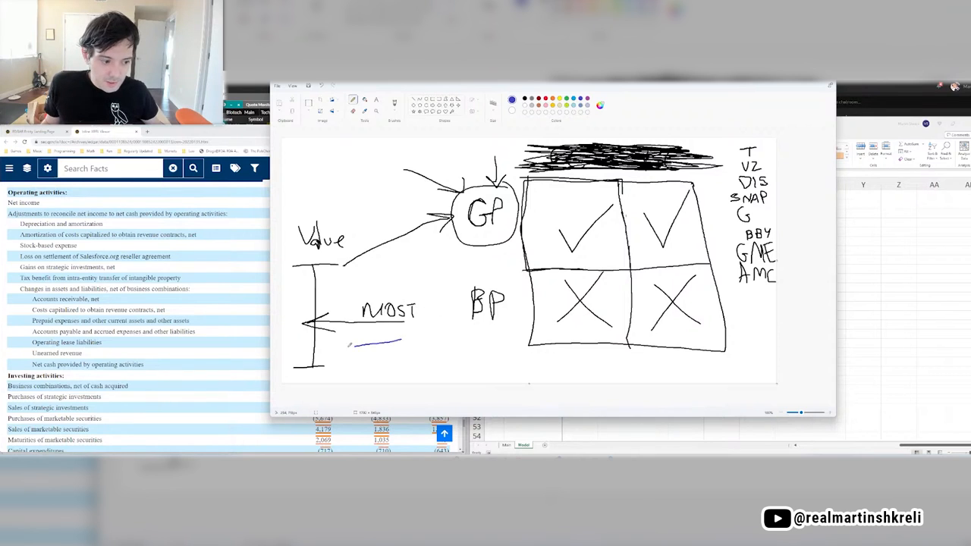
left_click_drag(402, 343, 315, 347)
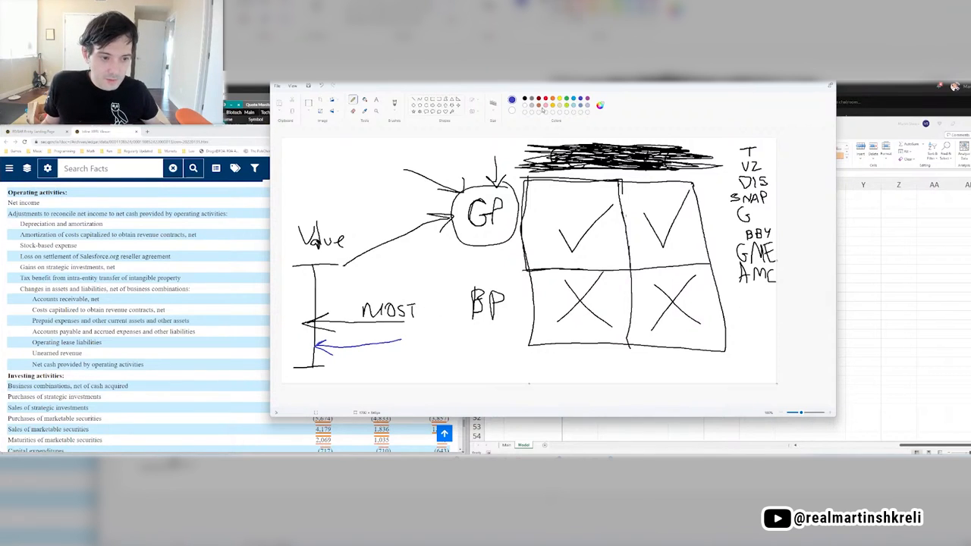
left_click_drag(361, 281, 394, 274)
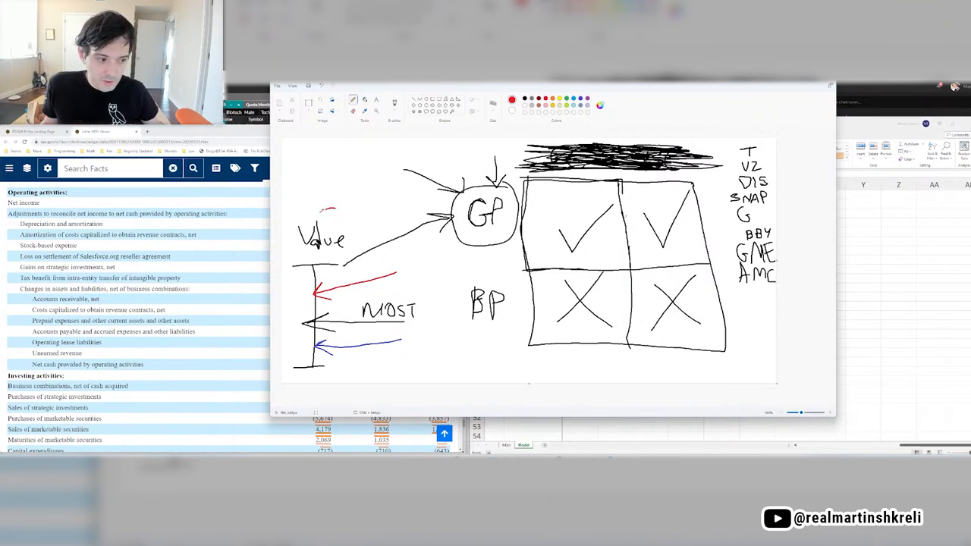
left_click_drag(326, 208, 326, 372)
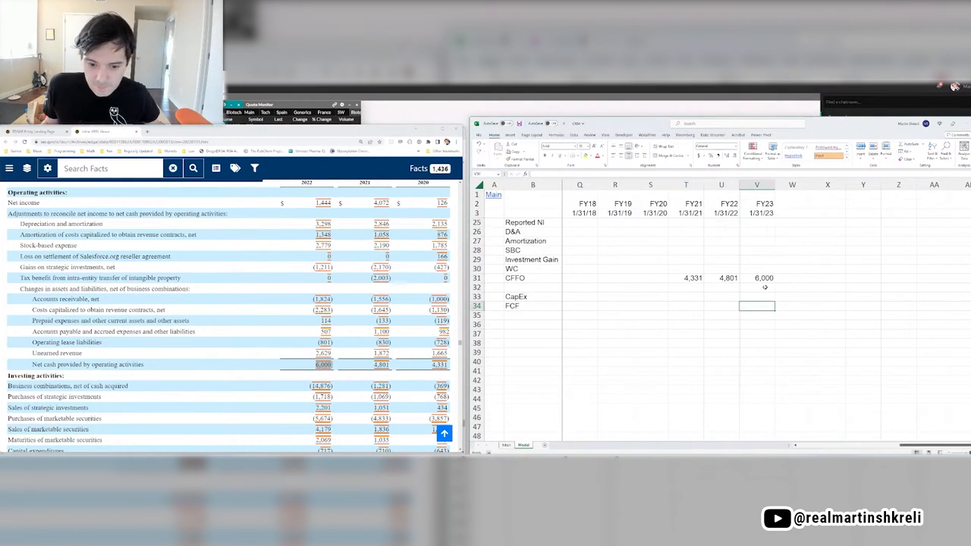
Enter 7,000 as CFFO for the year after FY23.
left_click(756, 278)
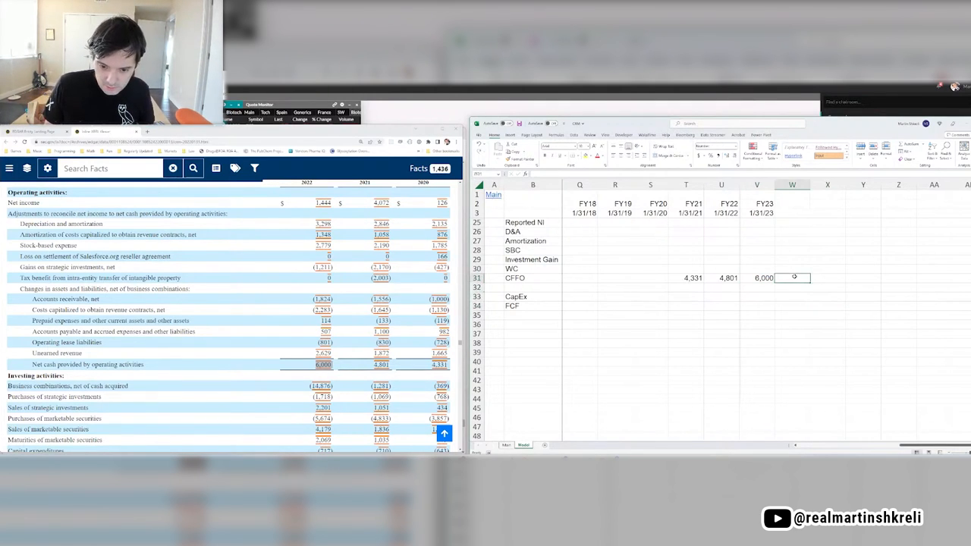
type("7000")
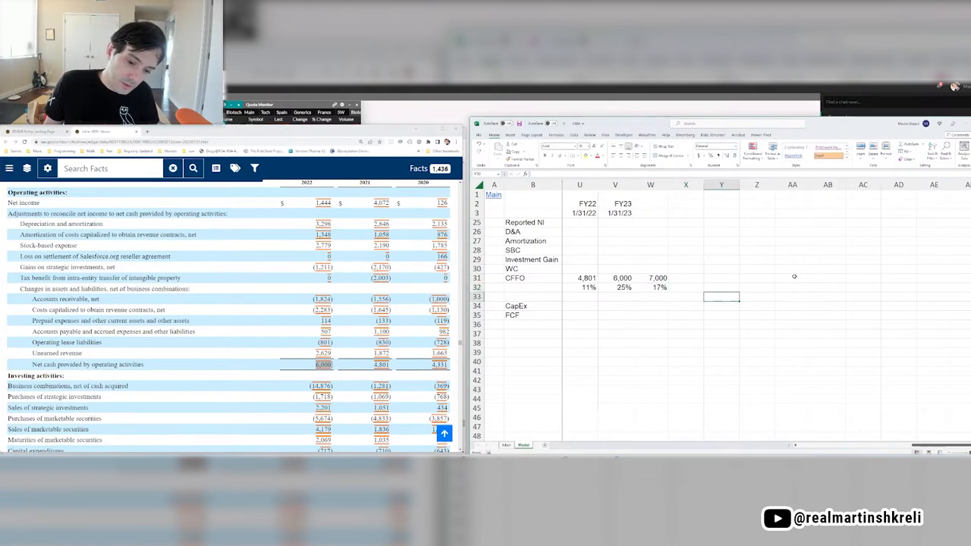
Add an 8% Growth Rate projecting CFFO from W31 (7,560, 8,165…) plus a 1% Terminal rate.
type("Growth Rate")
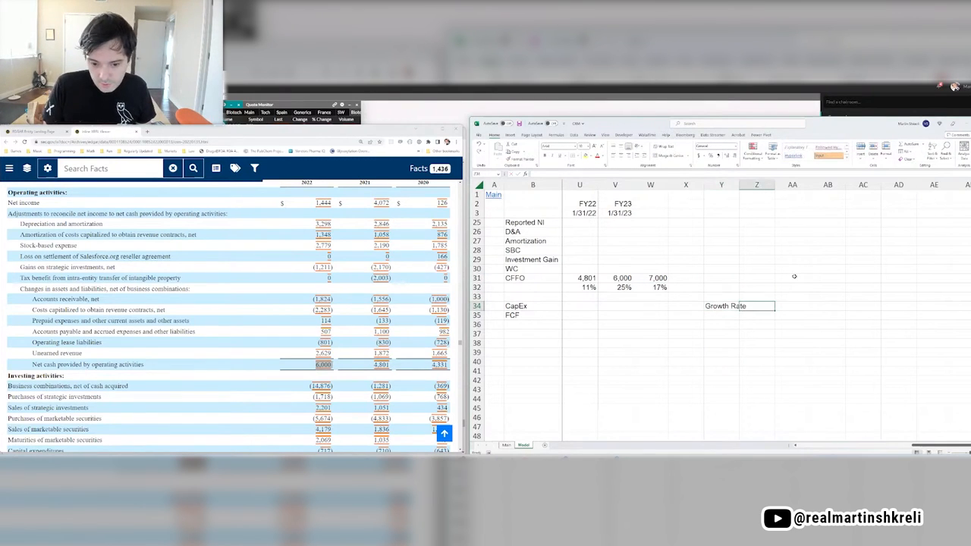
type("8")
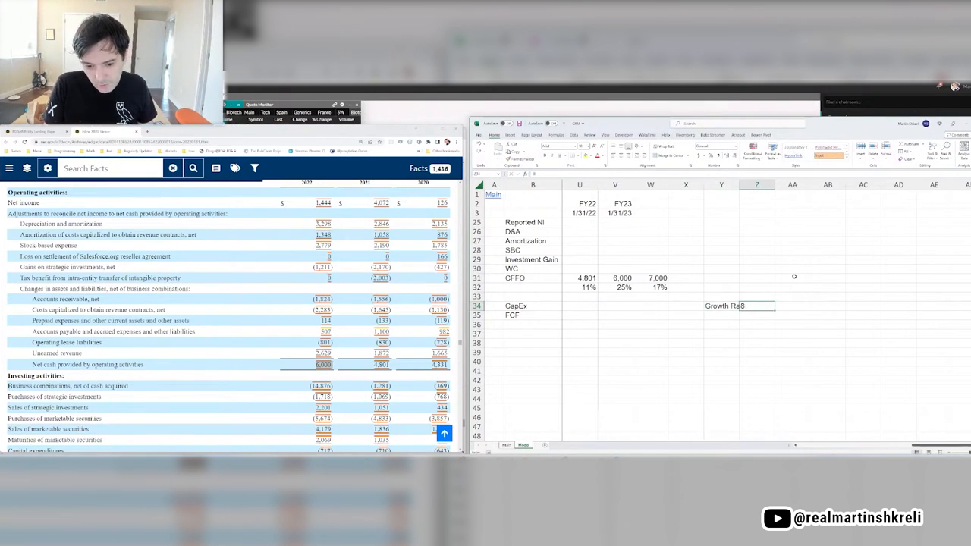
type("8%")
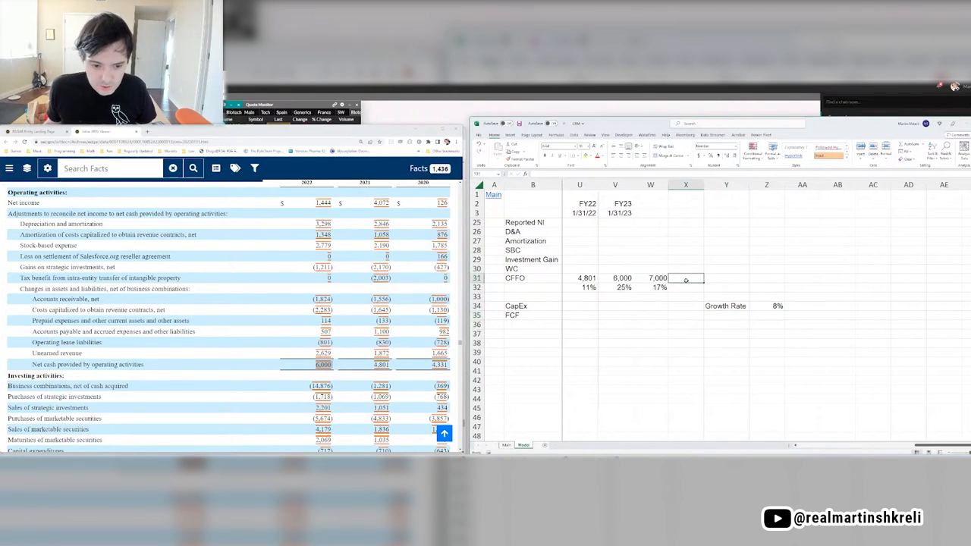
type("+W31*(")
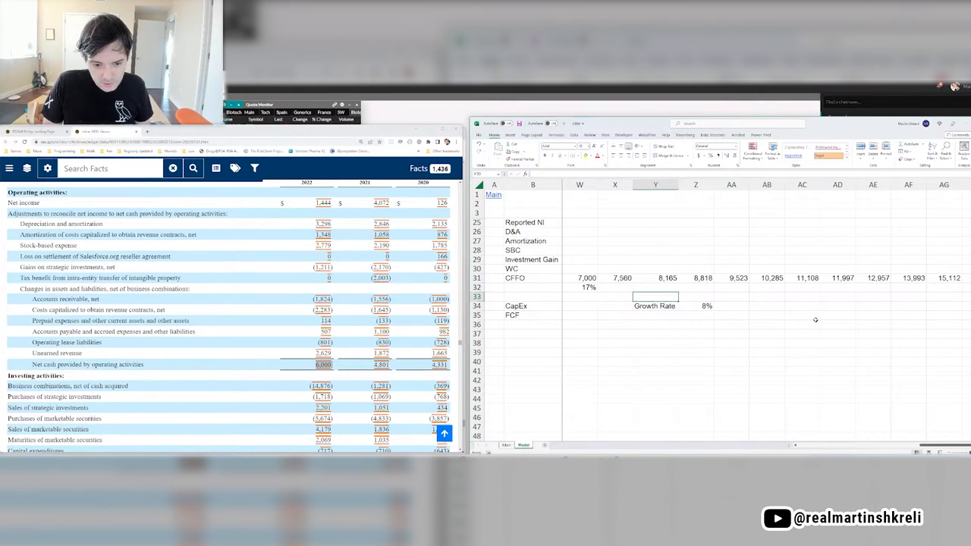
type("Terminal")
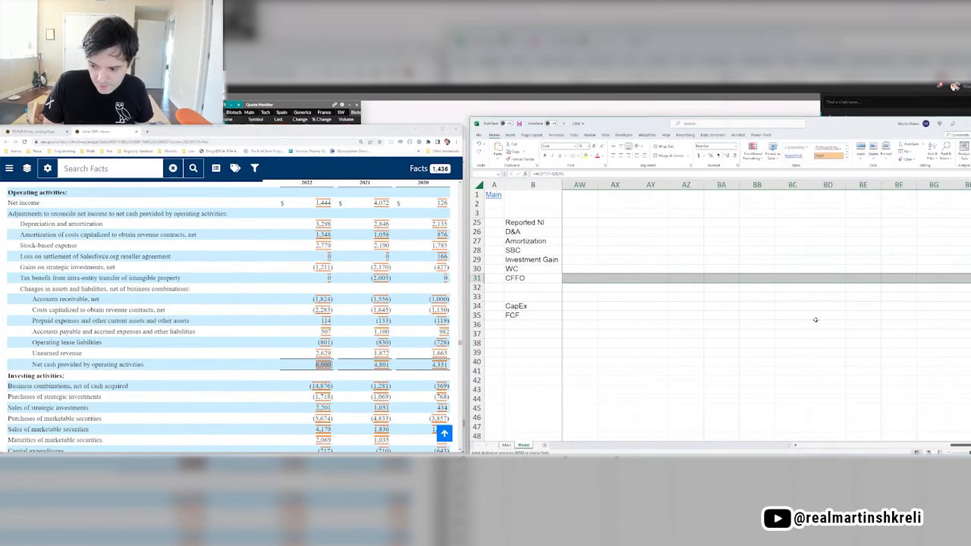
scroll("right", 3)
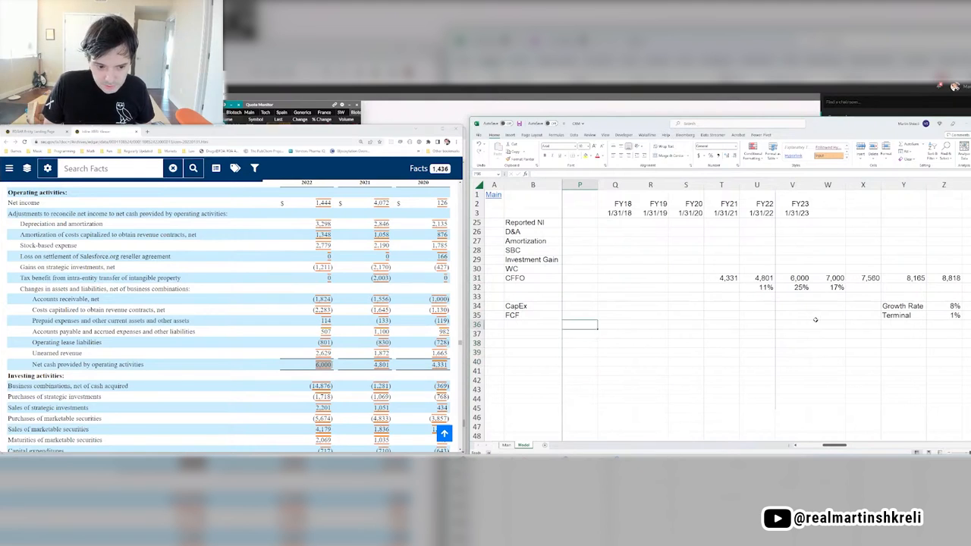
Begin a Discount rate label and extend CFFO projections rightward past 28,855.
type("Discou")
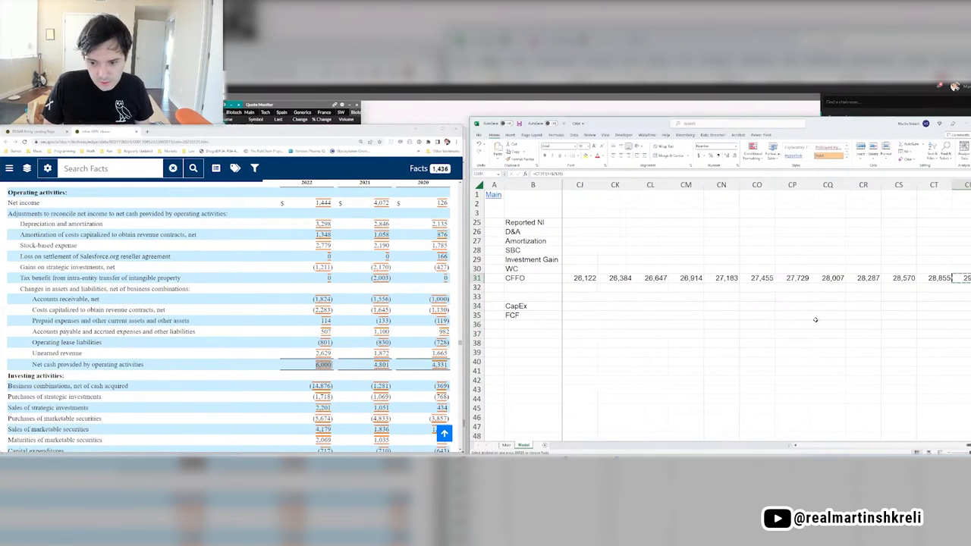
scroll("right", 3)
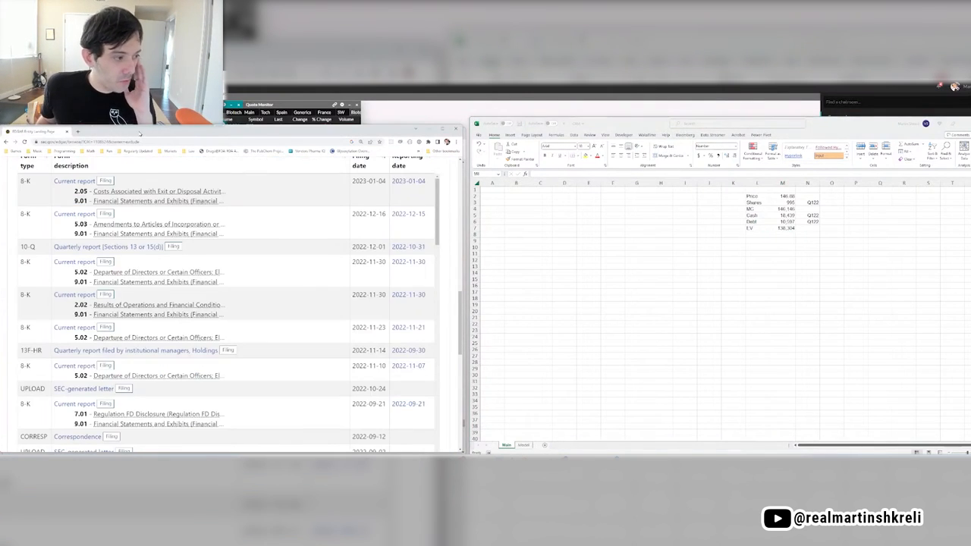
Return to Salesforce's filings and view the October 31, 2022 10-Q liabilities and equity.
left_click(42, 164)
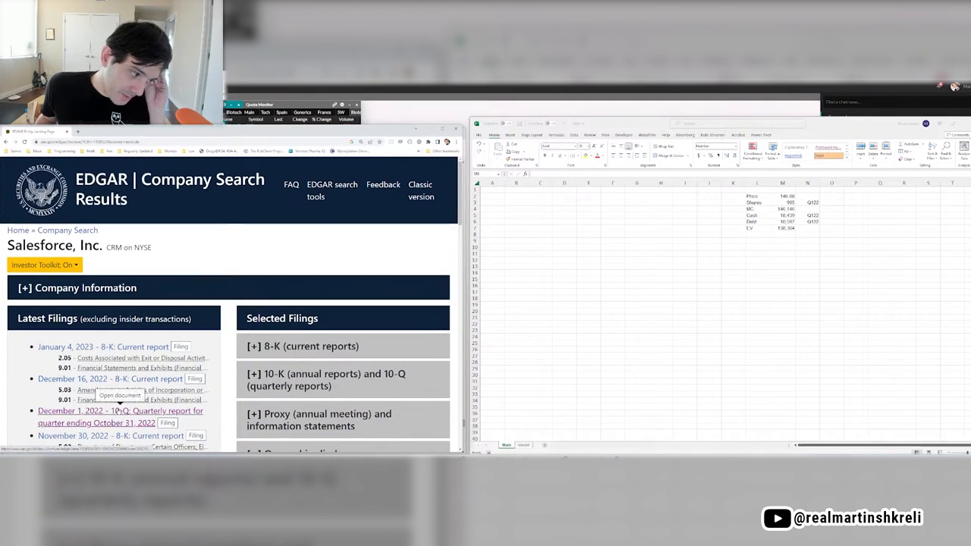
left_click(120, 417)
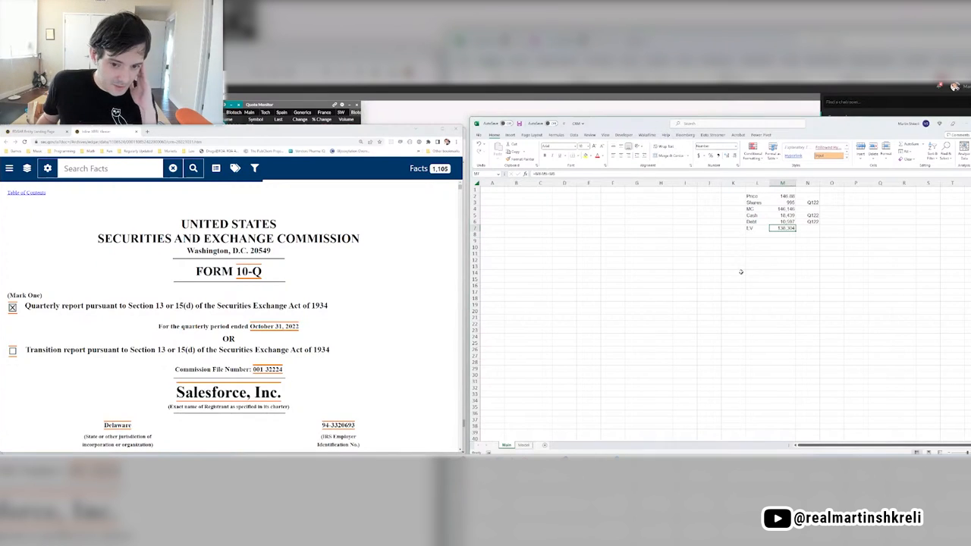
scroll("down", 3)
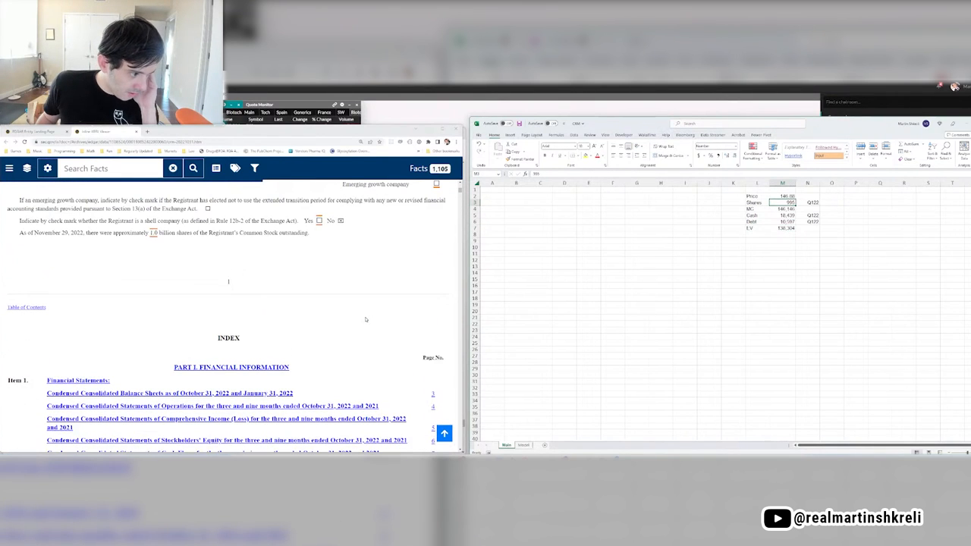
scroll("down", 3)
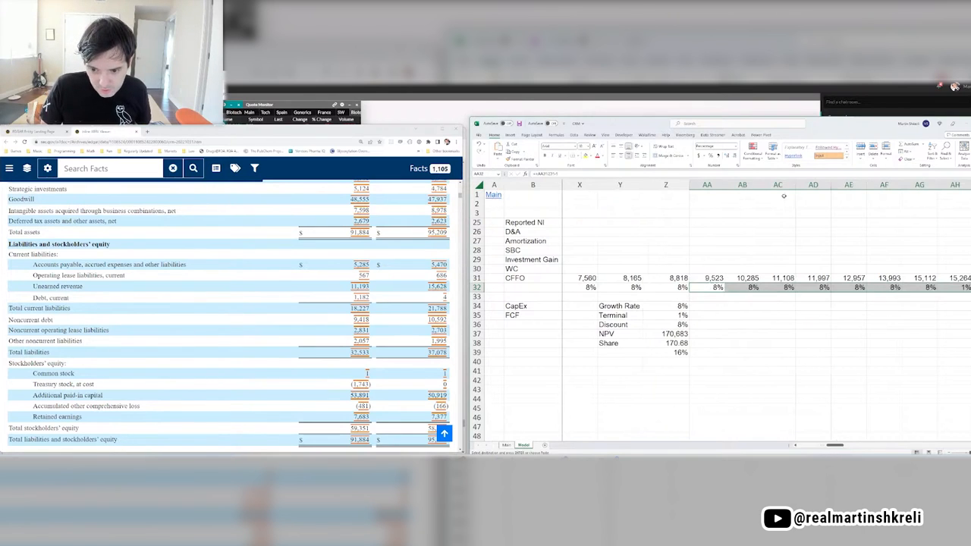
Raise the growth rate to 12% and bold the 226.23 per-share value.
scroll("left", 3)
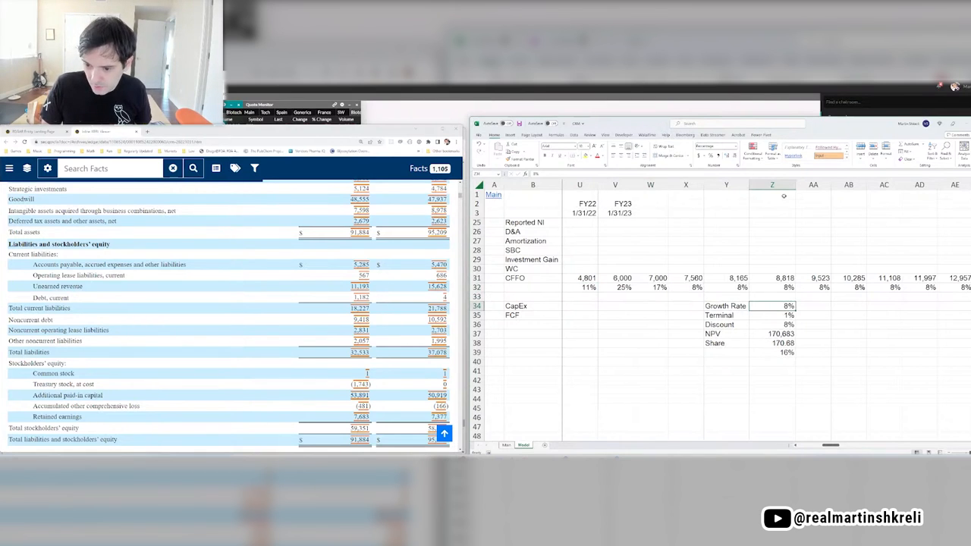
scroll("right", 3)
type("9")
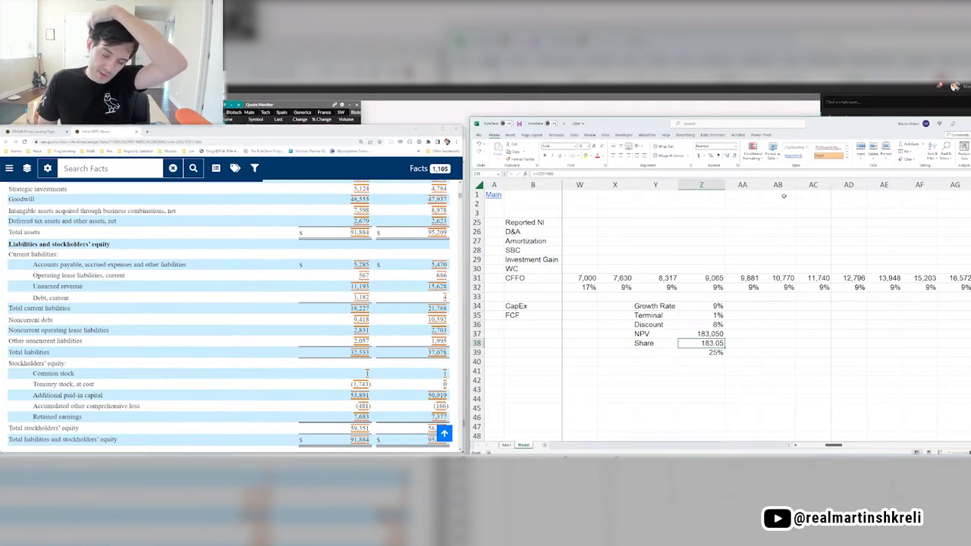
left_click(701, 352)
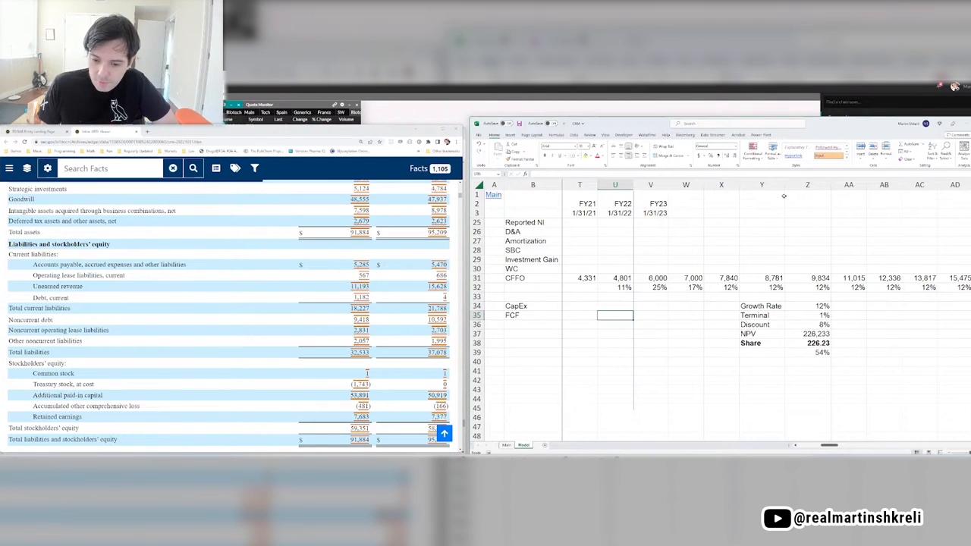
left_click(808, 315)
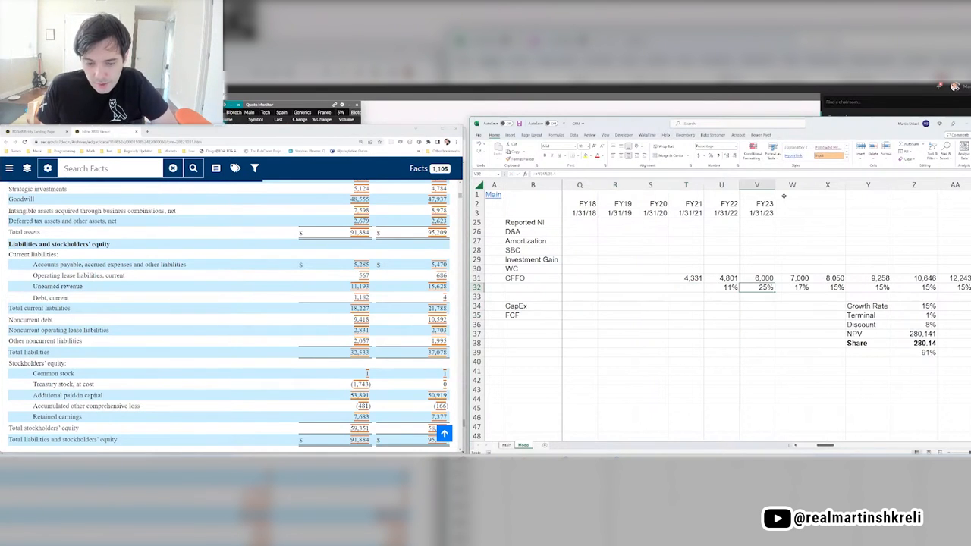
Set growth to 15% and bold the 11%, 25% and 17% historical growth figures.
left_click(792, 288)
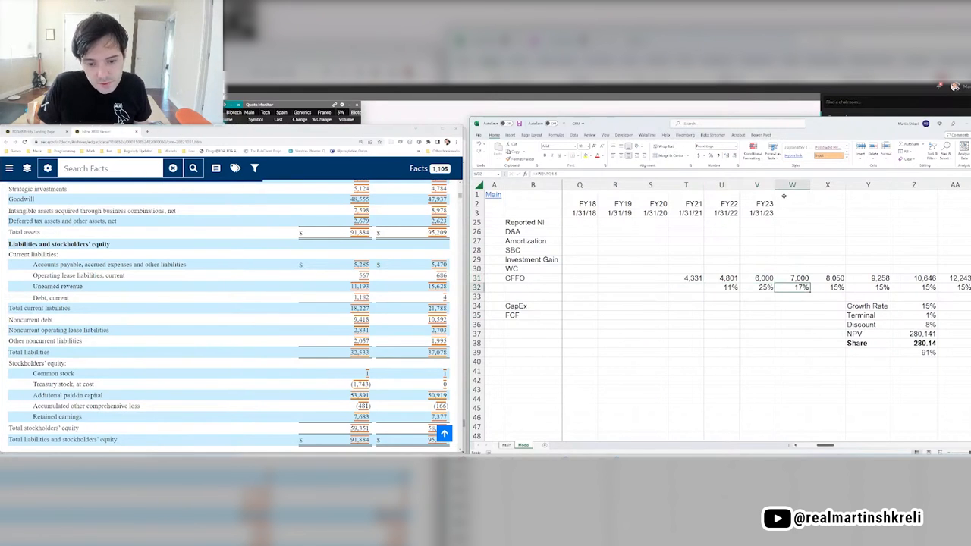
left_click(792, 296)
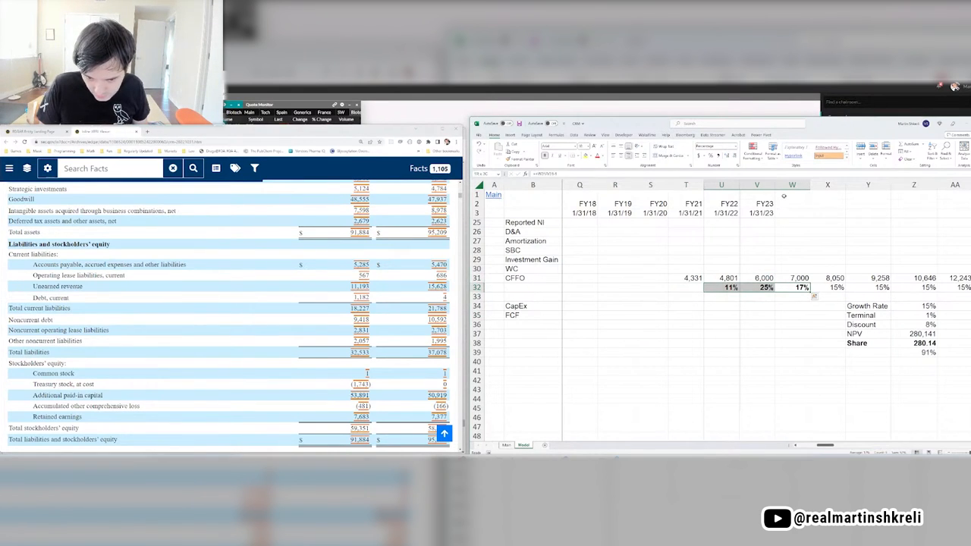
scroll("right", 3)
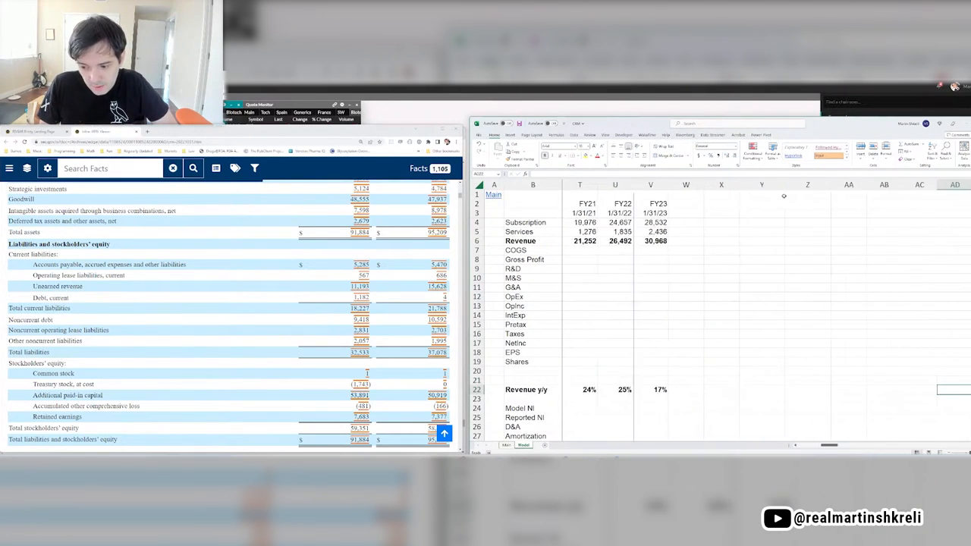
Label the first projected year FY24 (1/31/24) and set a bold 7% Growth Rate.
scroll("down", 3)
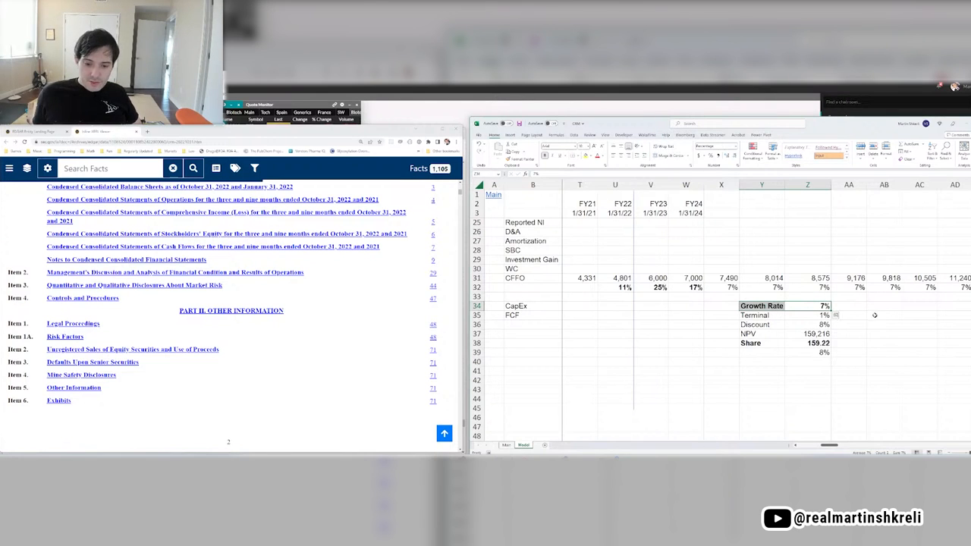
left_click(883, 306)
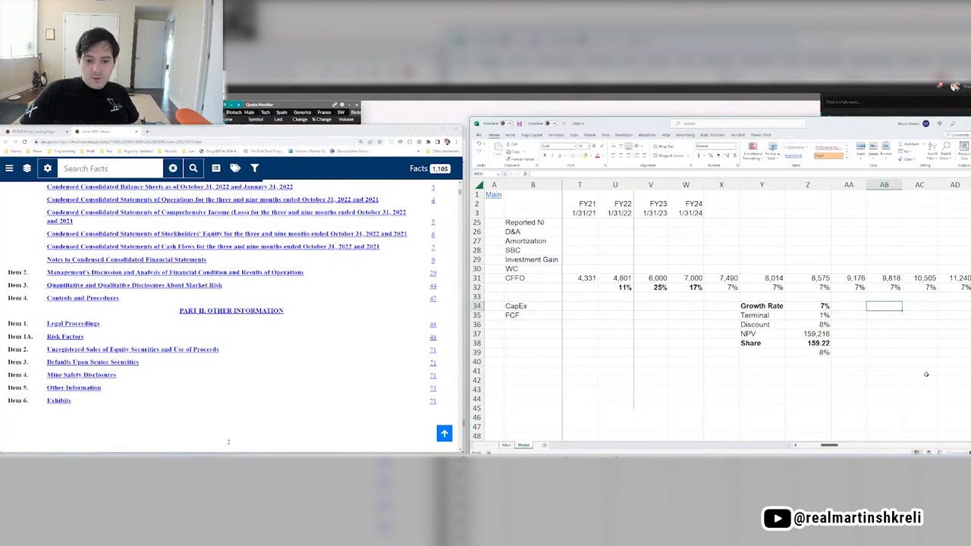